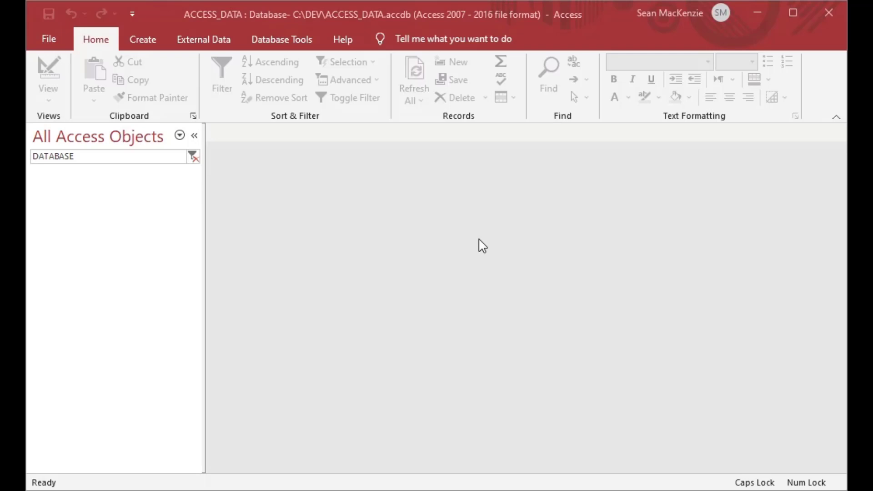
mouse_move(408, 211)
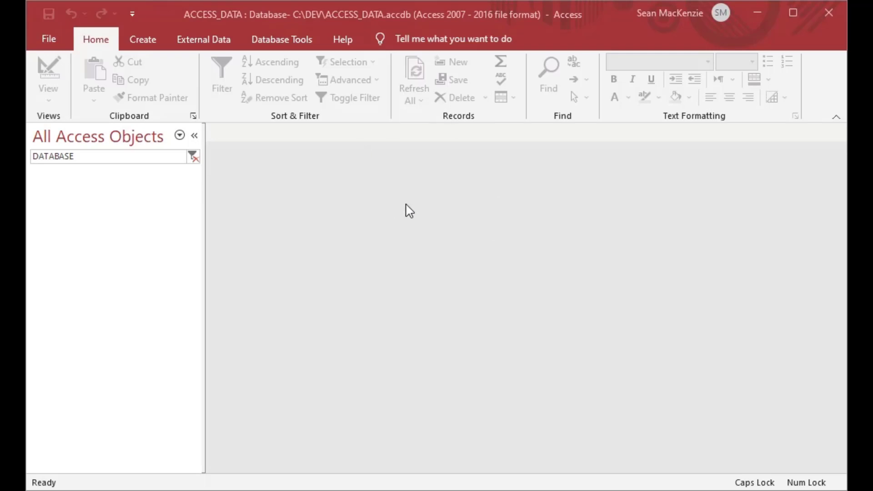
mouse_move(451, 26)
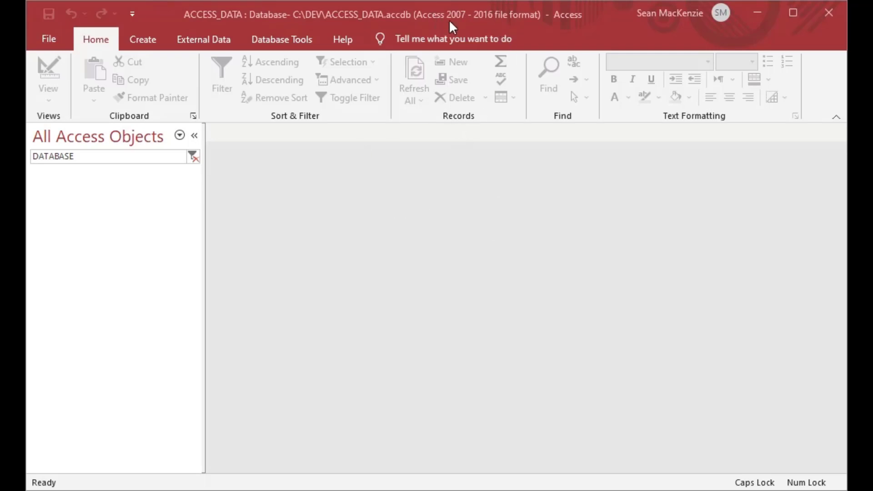
mouse_move(450, 83)
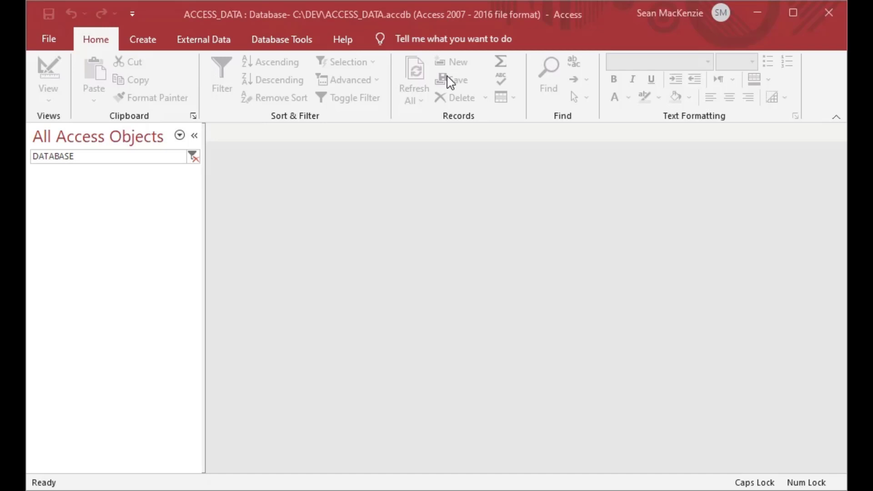
mouse_move(224, 228)
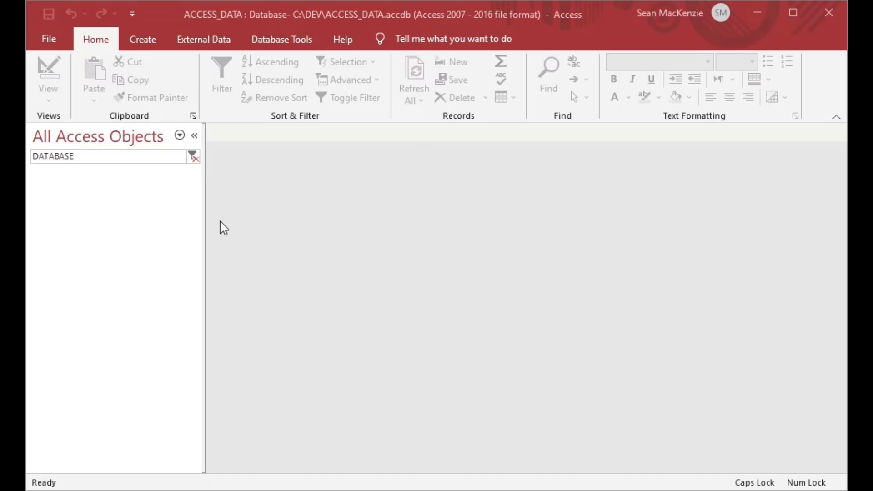
mouse_move(411, 365)
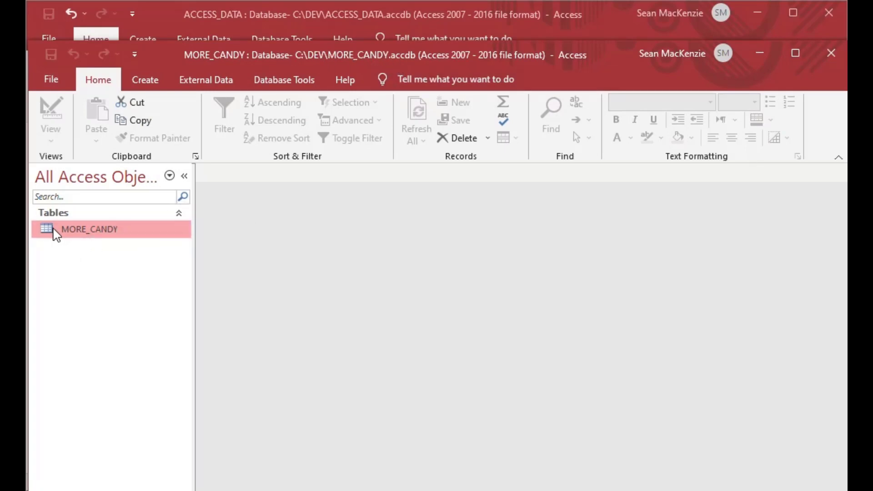
View the three candy records in the MORE_CANDY table, then close that database.
double_click(88, 229)
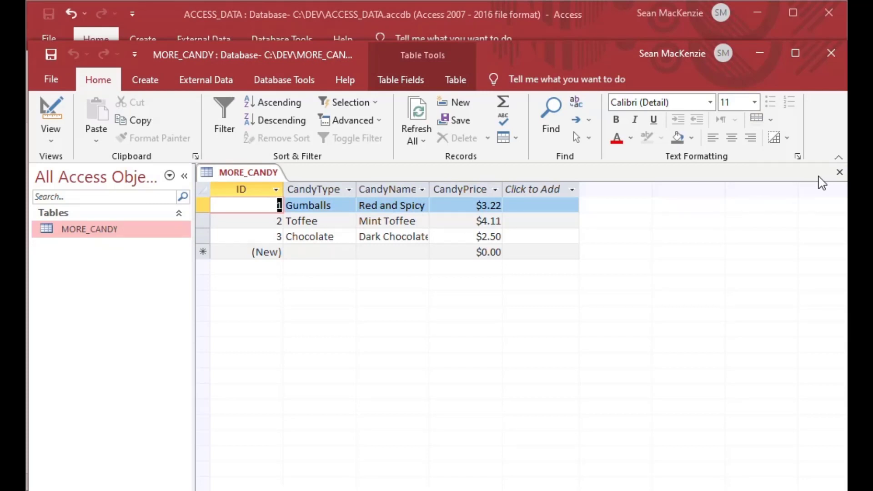
left_click(840, 171)
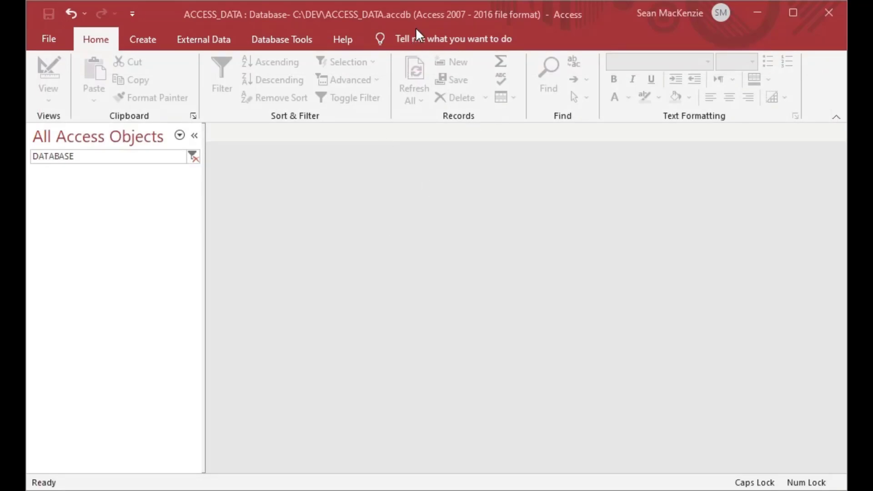
mouse_move(302, 251)
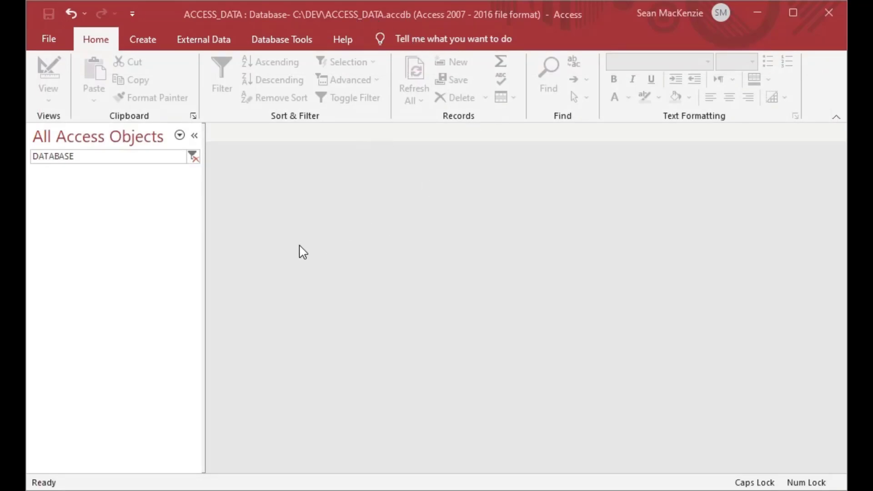
mouse_move(303, 206)
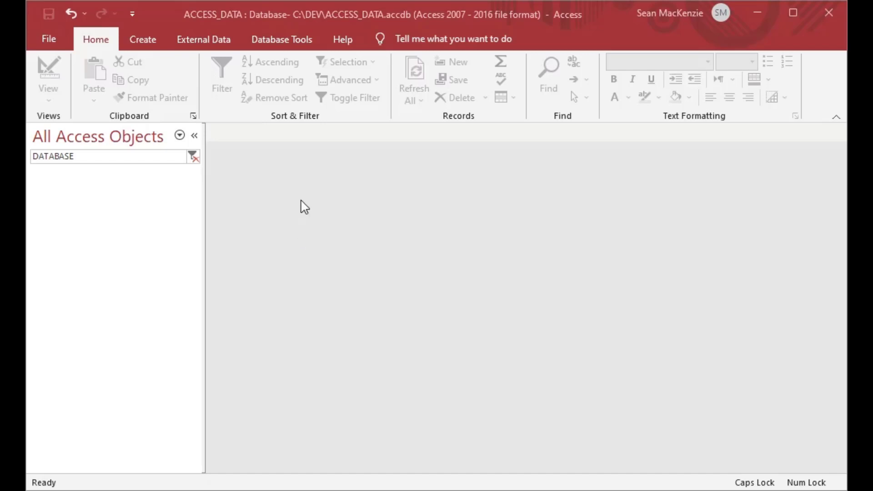
Create a new code module in ACCESS_DATA from the Create ribbon.
left_click(142, 39)
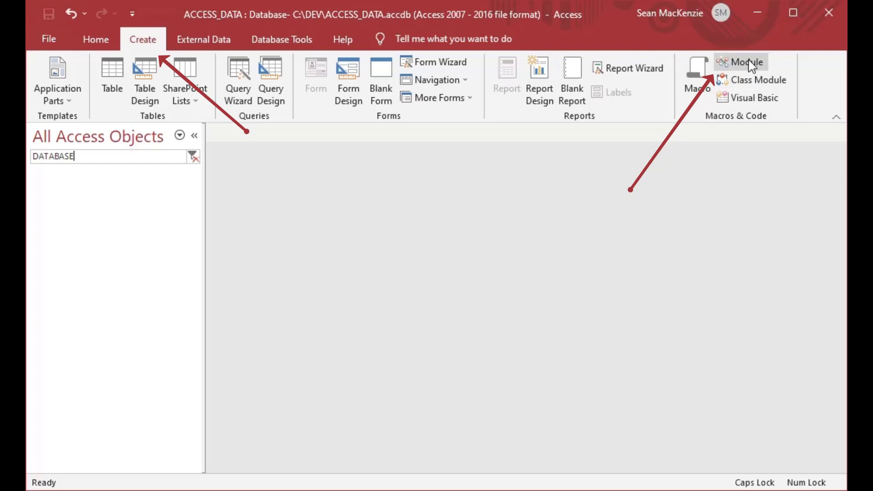
left_click(745, 62)
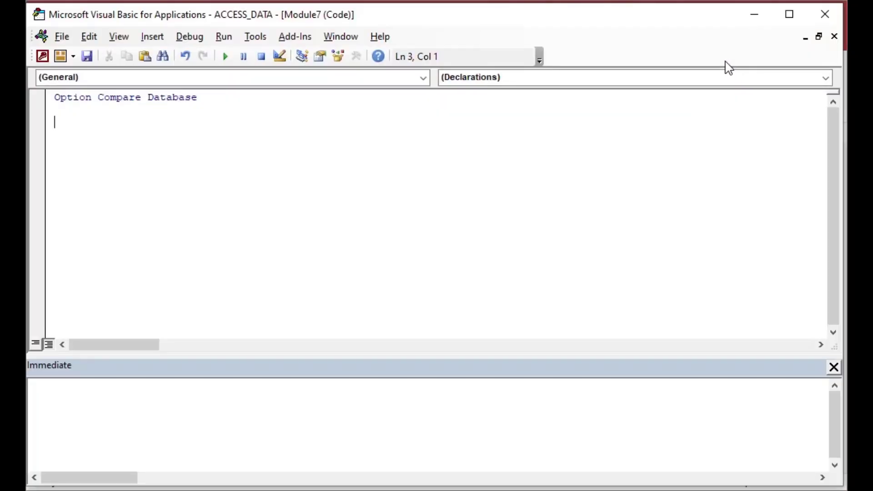
mouse_move(169, 157)
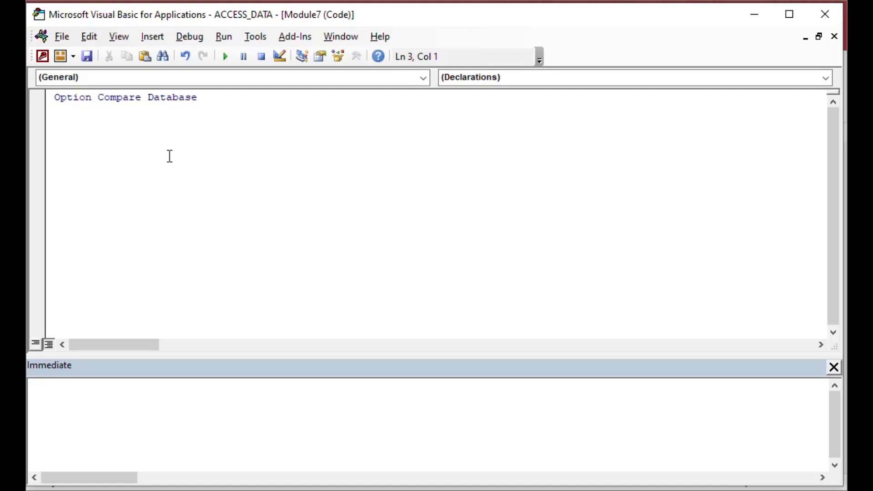
Save the new module as OPEN_ANOTHER_DATABASE.
left_click(86, 55)
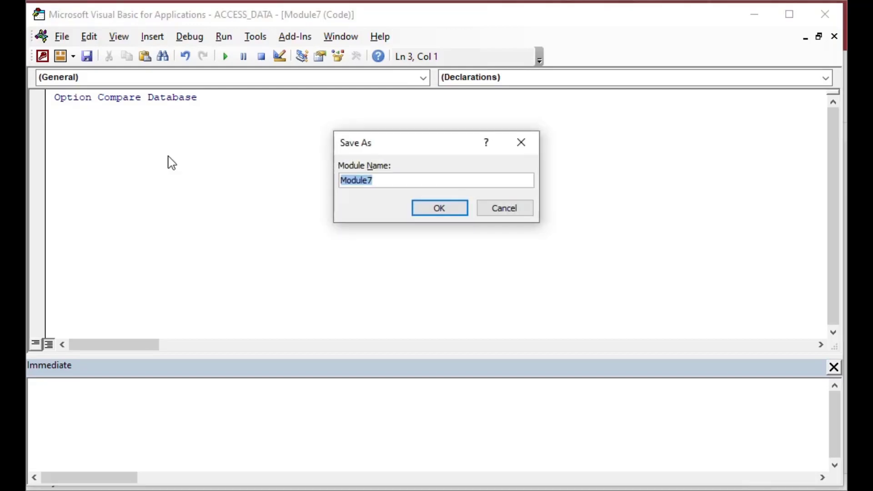
type("OP")
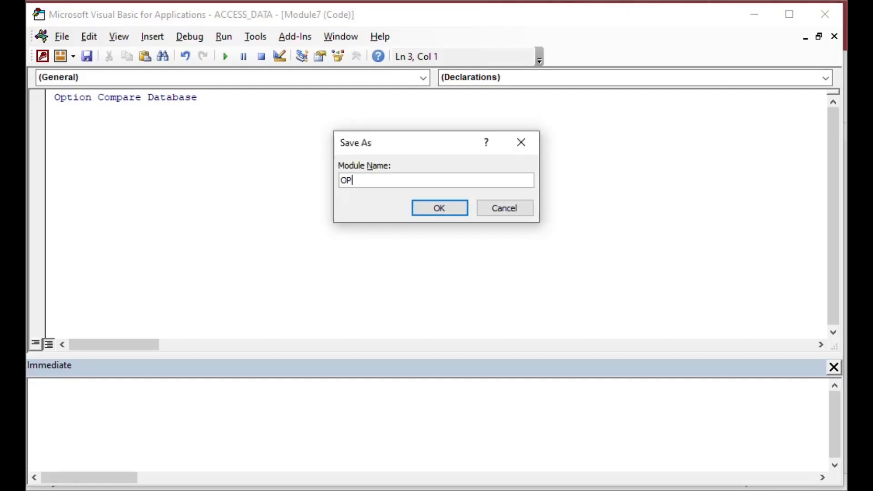
type("EN_ANOTHER")
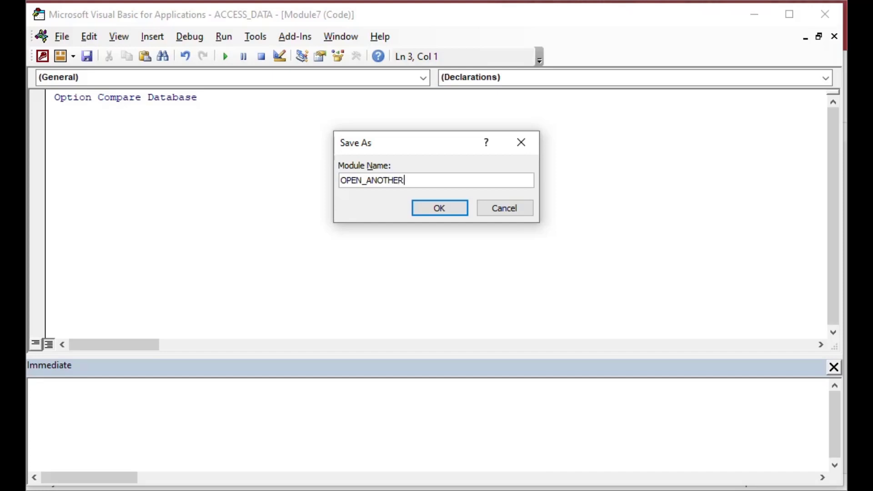
left_click(438, 207)
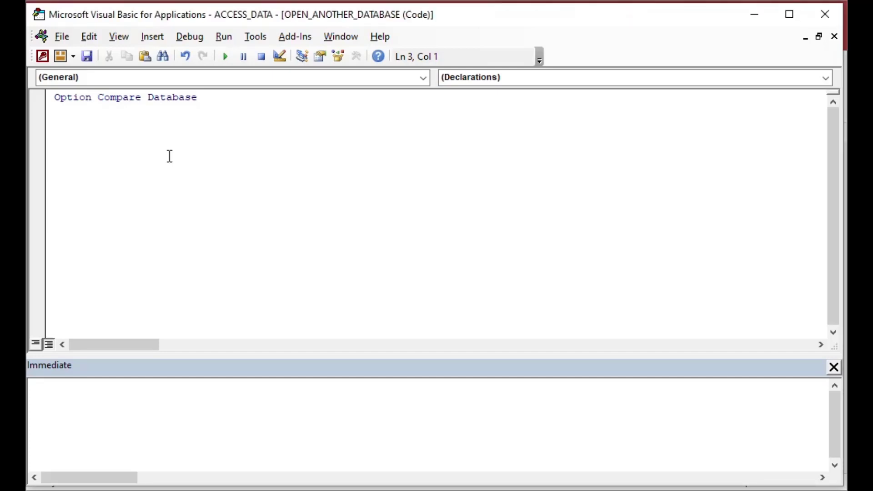
Start Sub OpenAnotherDatabase with a comment saying it opens another database.
left_click(54, 122)
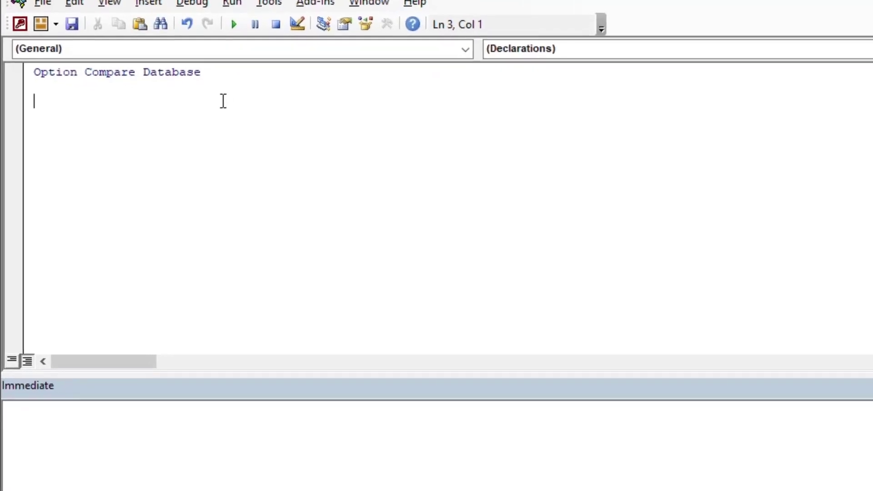
type("Su")
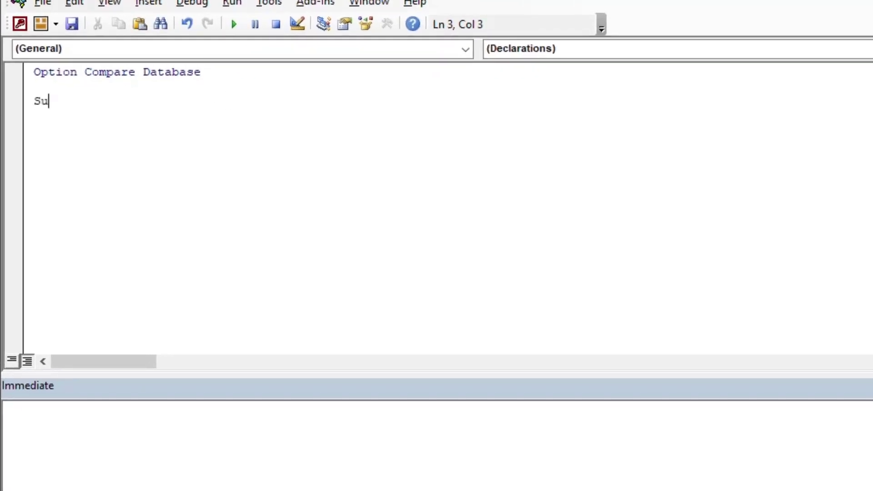
type("b")
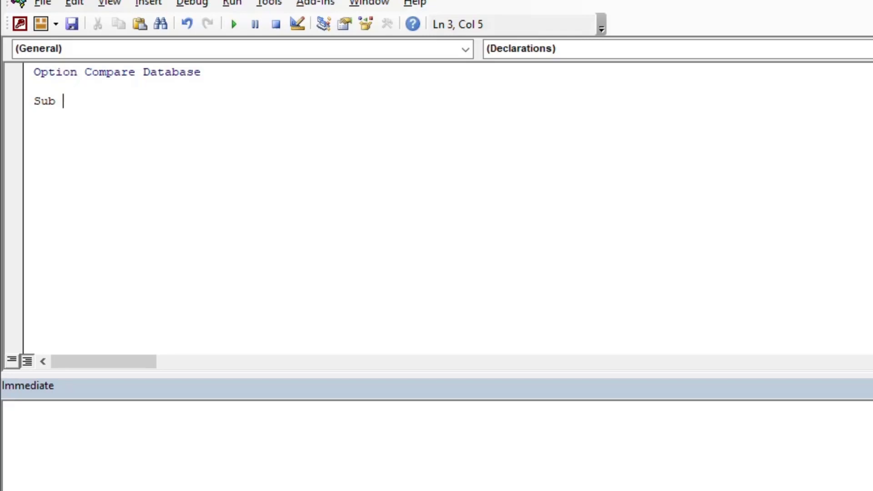
type("OpenAn")
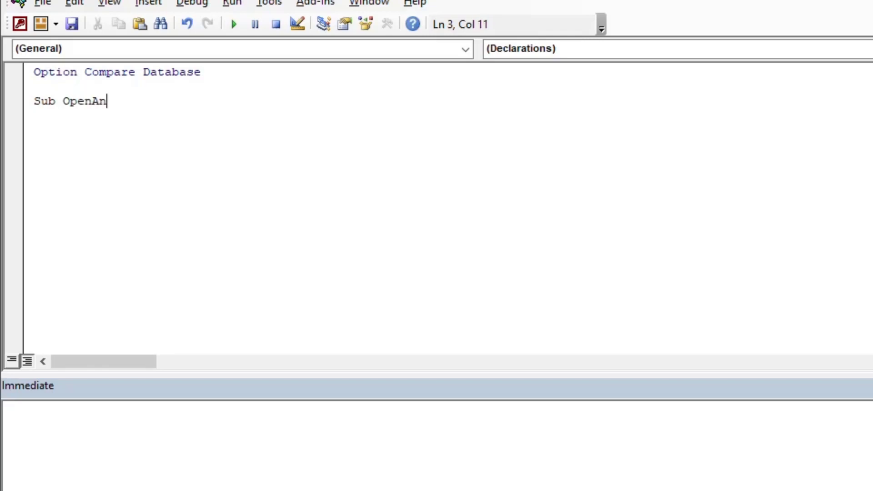
type("otherDat")
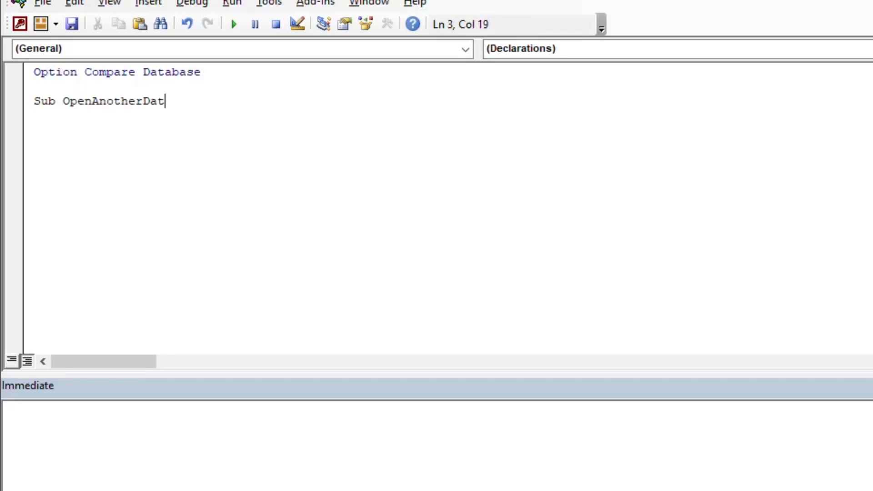
type("abase")
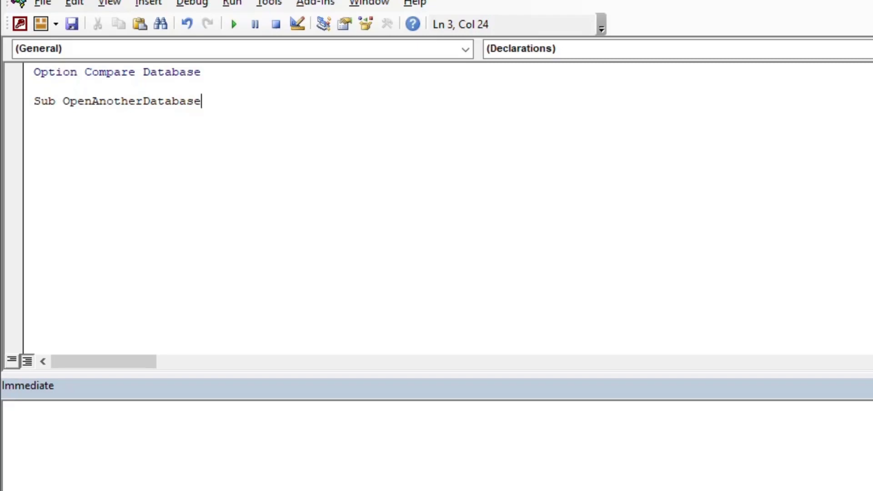
key("Return")
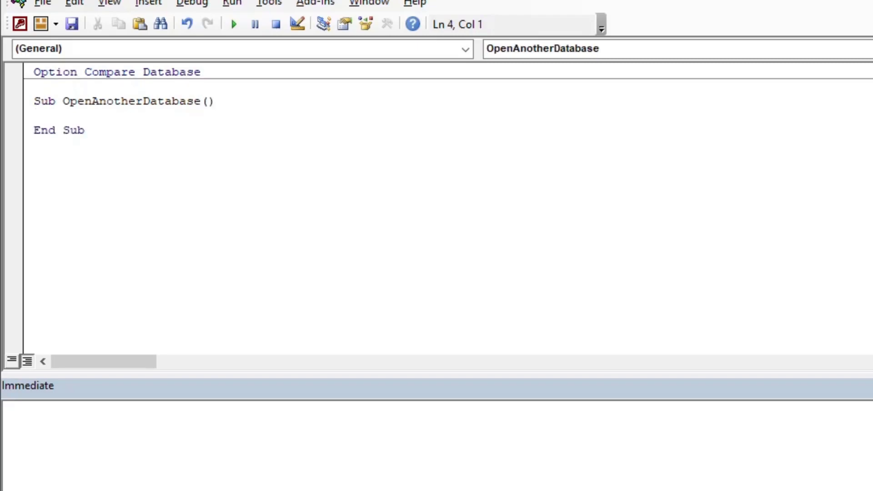
type("'")
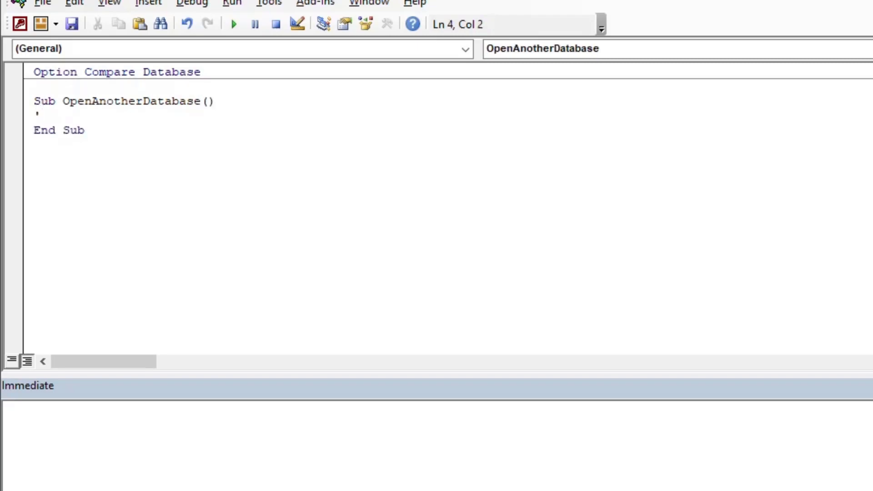
type("Opens another")
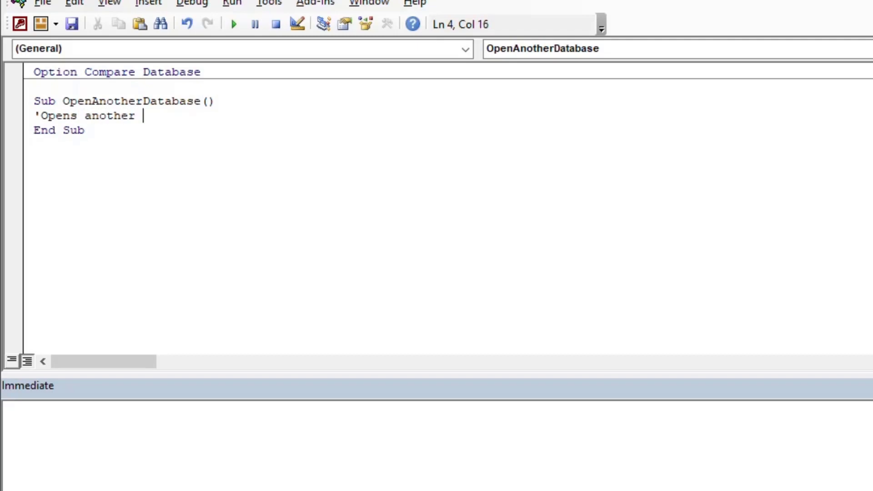
type("database")
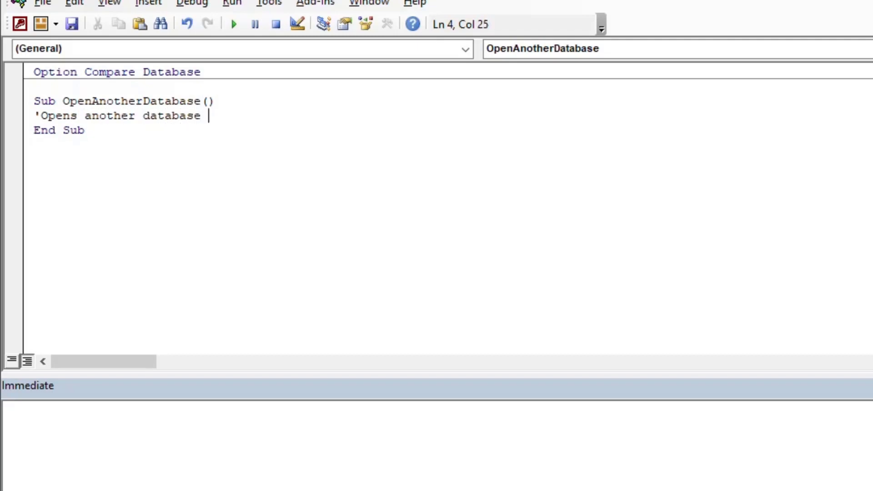
type("from this one")
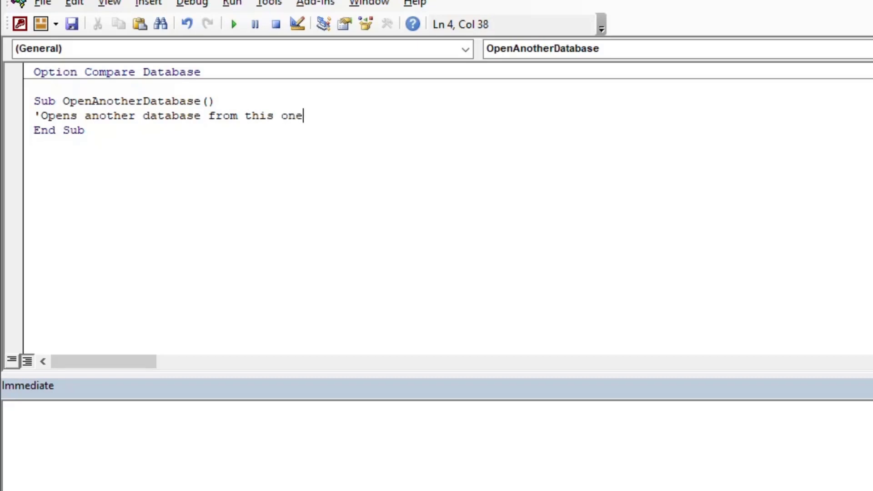
key("Return")
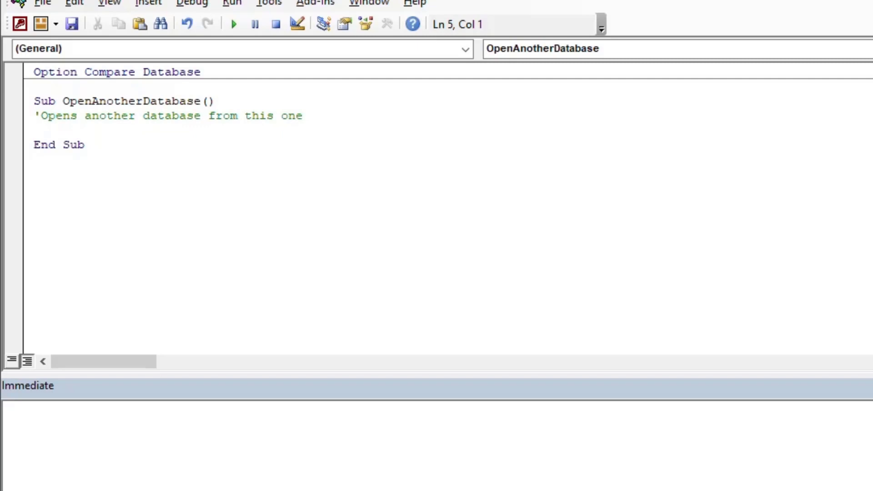
Declare app As Access.Application and wks As Workspace.
type("Dim")
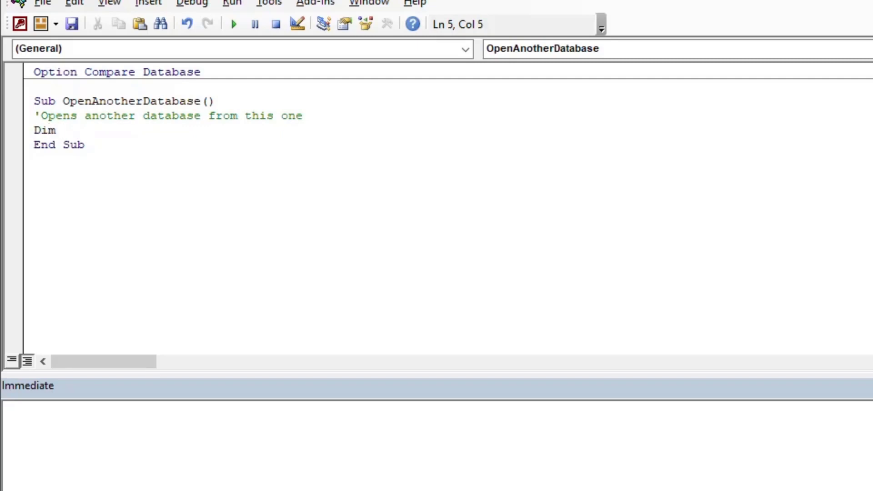
type("app as")
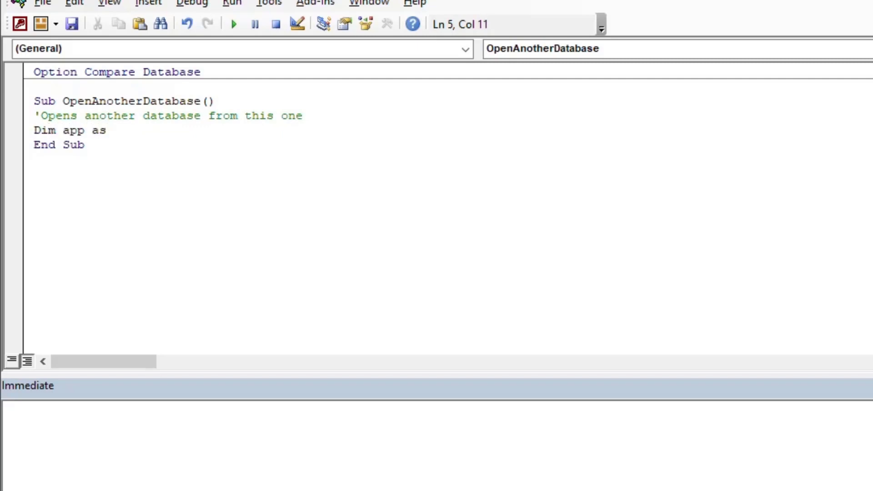
type("Access.Application")
type("Di")
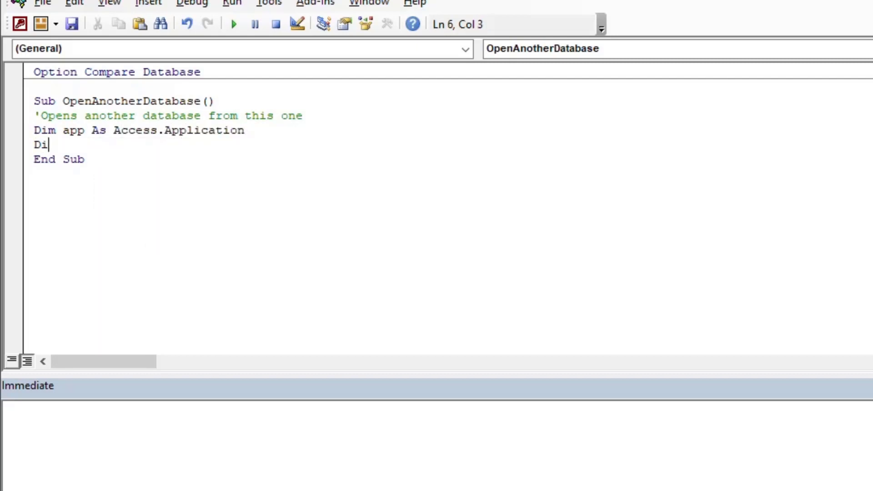
type("m w")
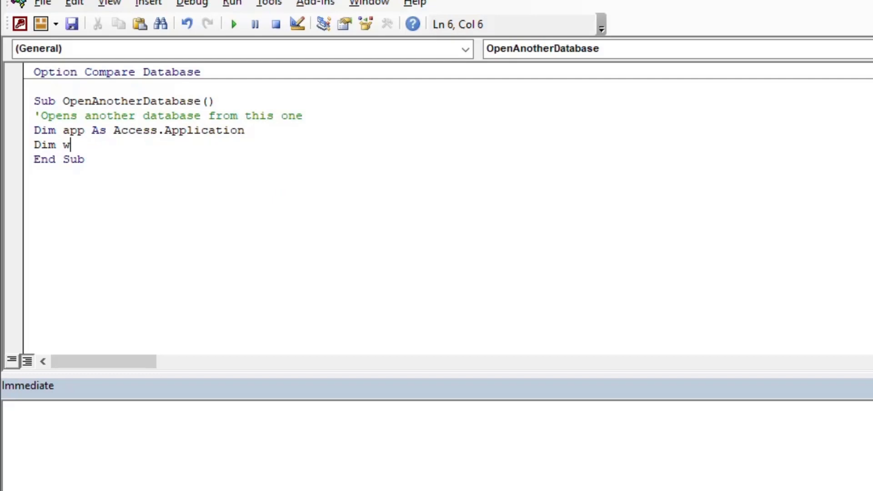
type("ks")
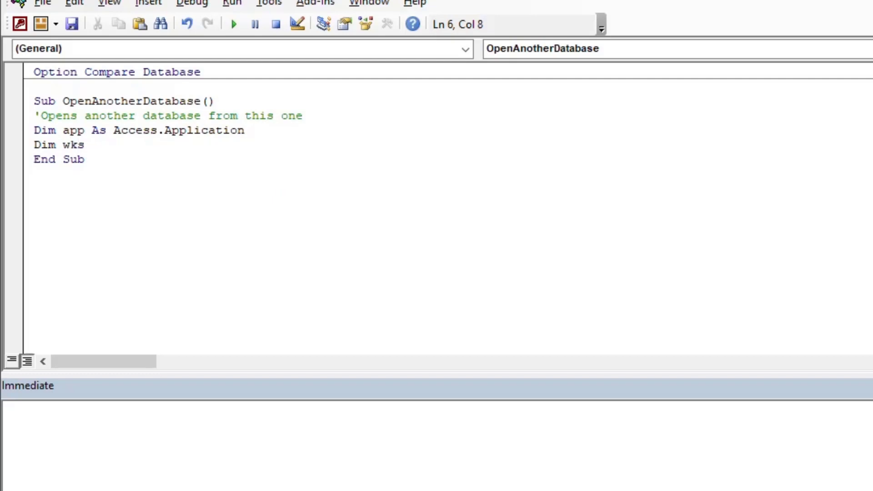
type("as")
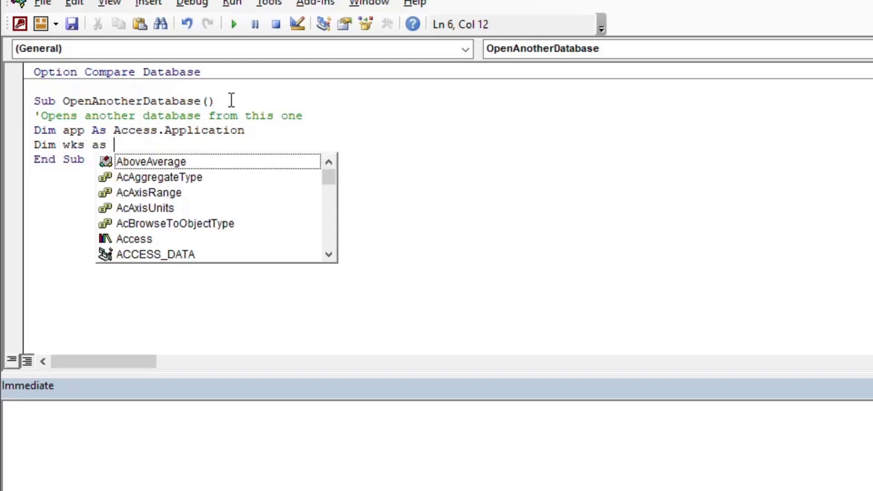
type("workspace")
type("Dim")
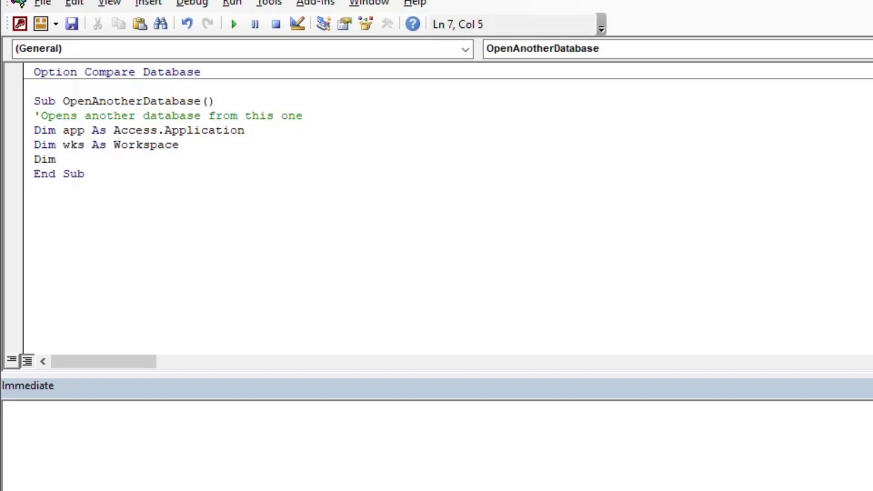
left_click(63, 158)
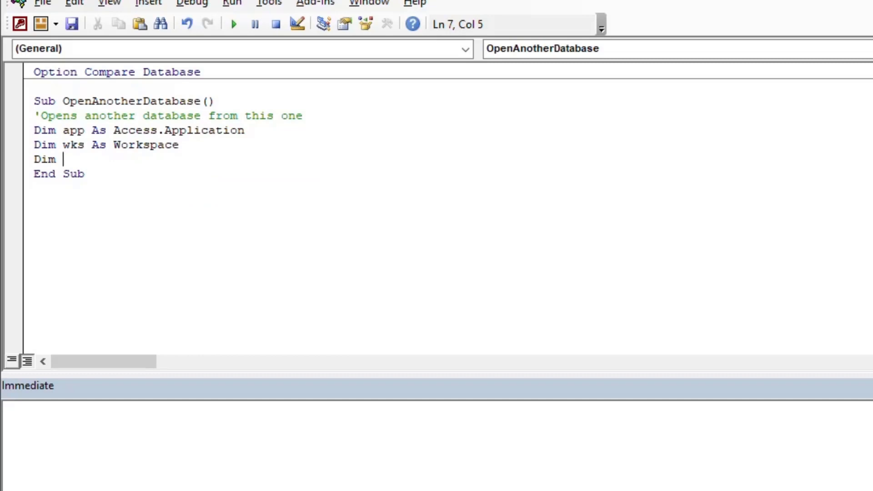
Declare db As Database and rst As DAO.Recordset.
type("db")
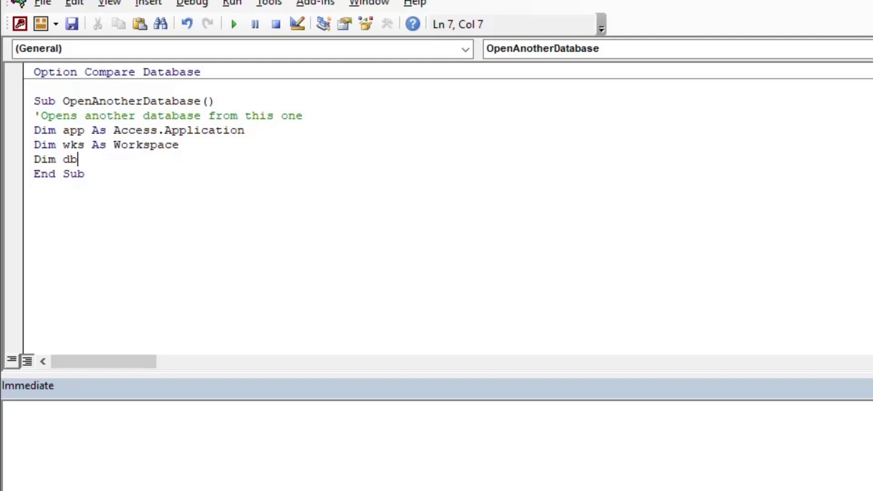
type("as data")
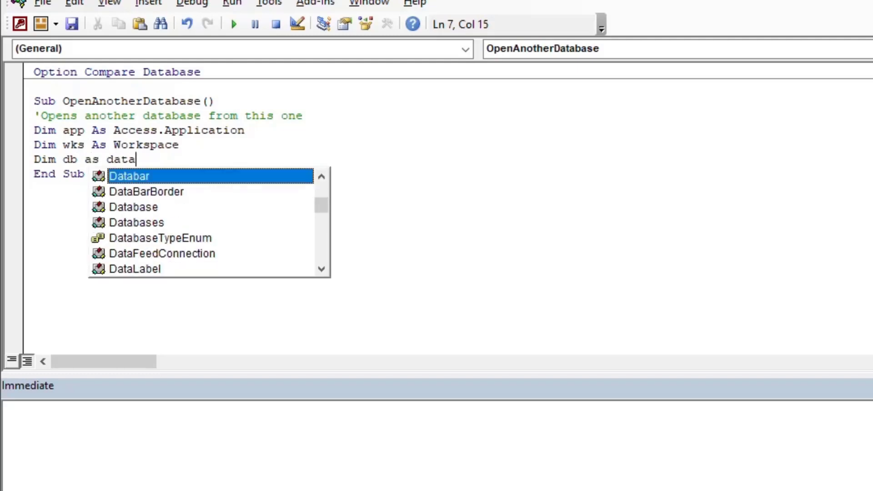
type("b")
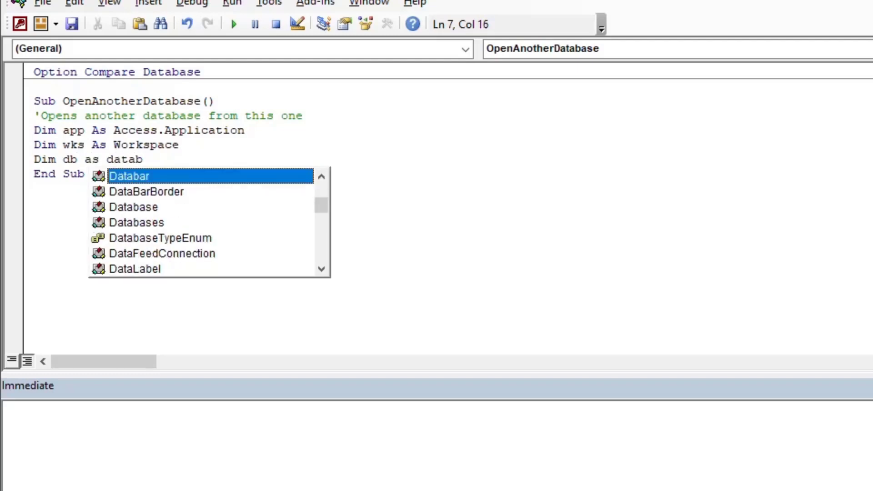
left_click(134, 206)
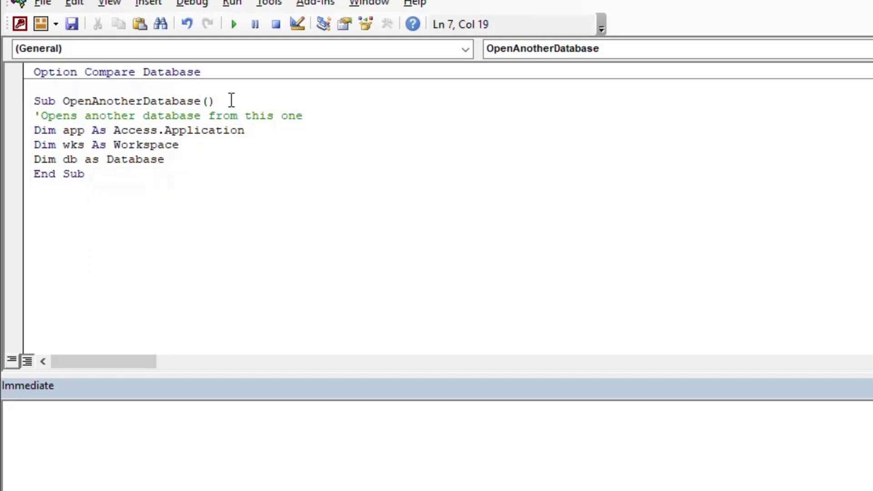
type("Dim rst as")
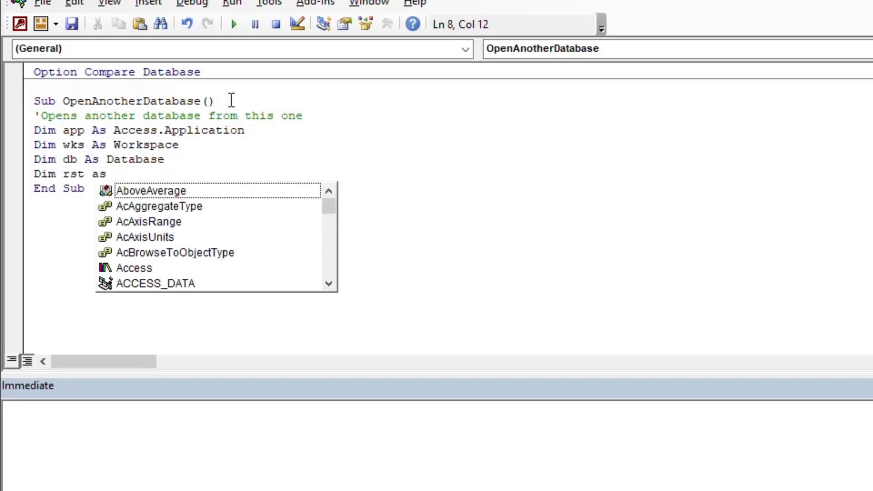
type("DAO.Recordset")
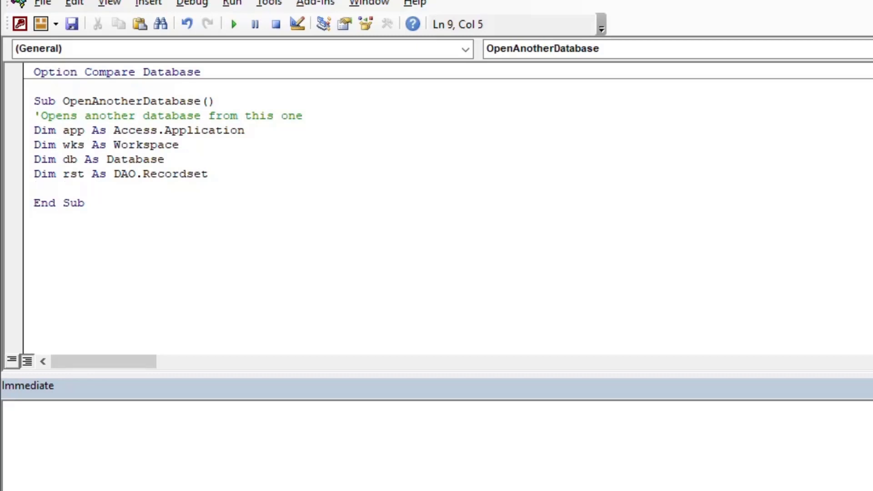
Set app = New Access.Application and wks = app.DBEngine(0).
type("Set app")
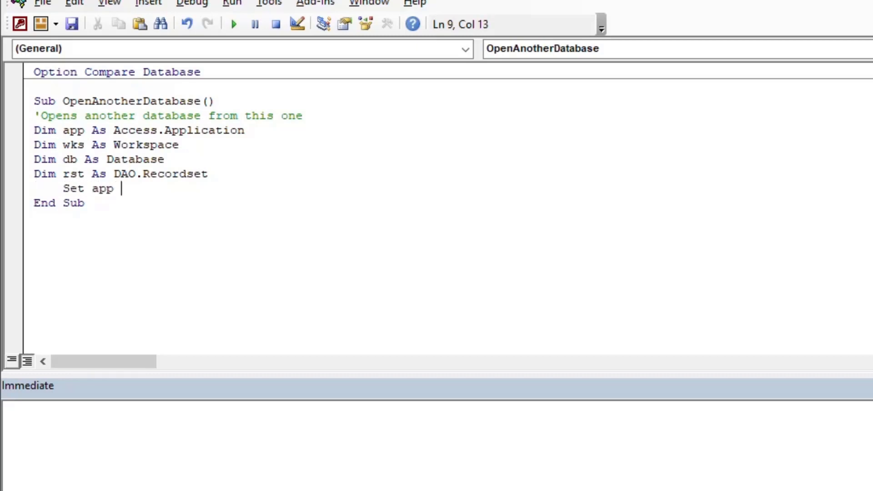
type("= d")
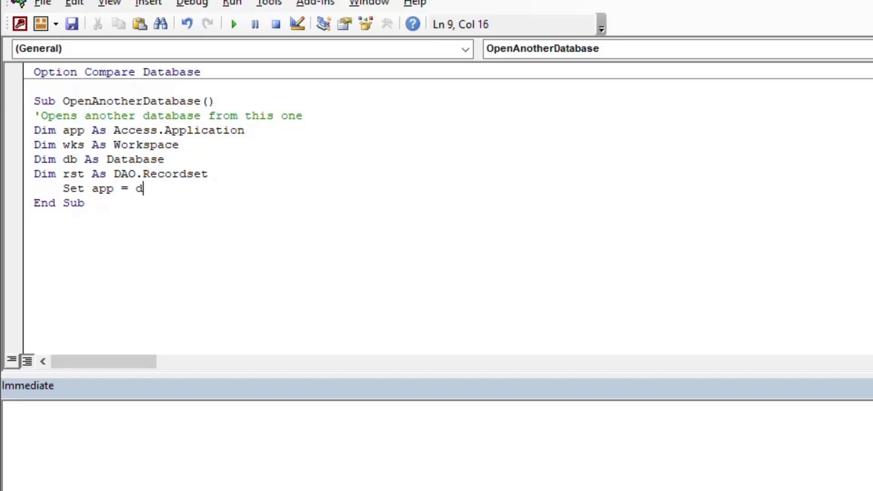
key("Backspace")
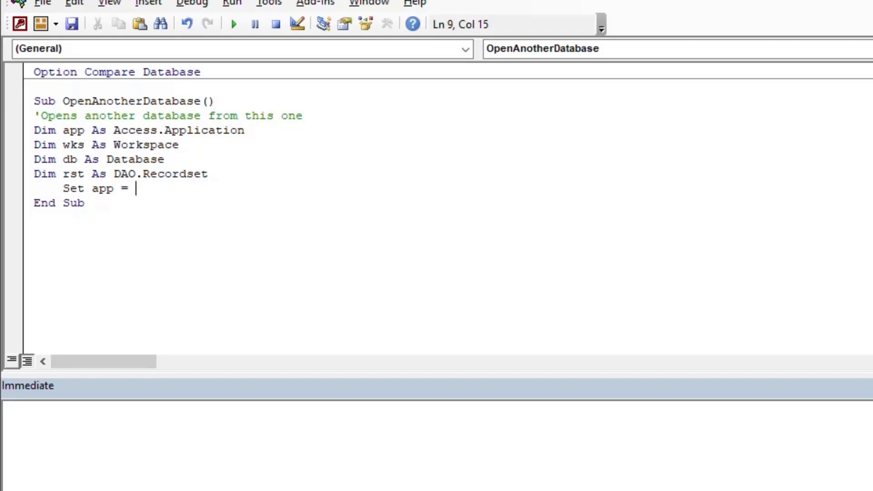
type("New Access.Application")
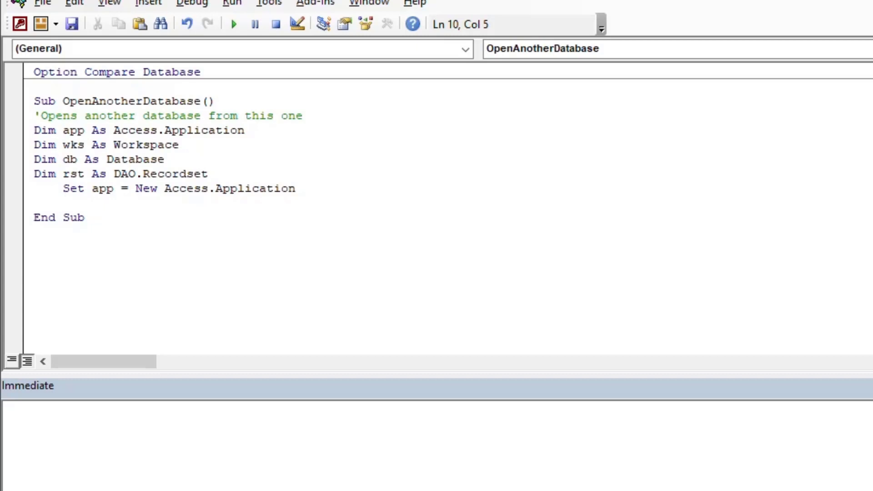
type("Set")
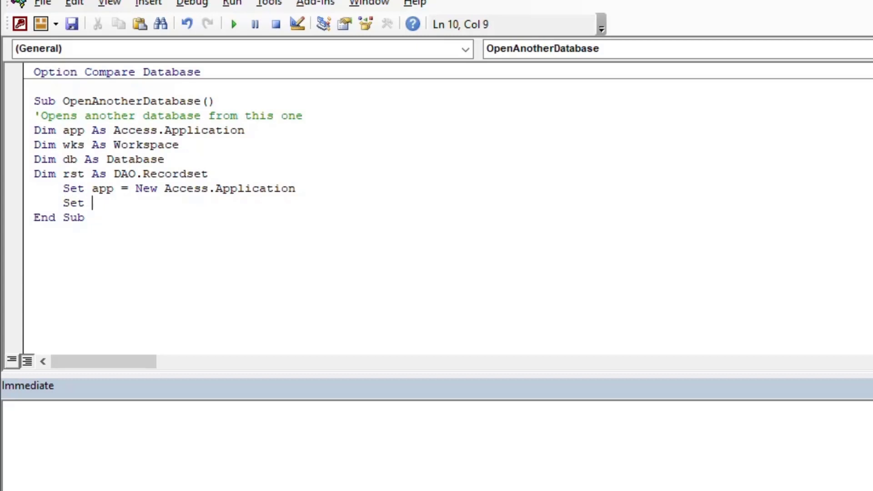
type("w")
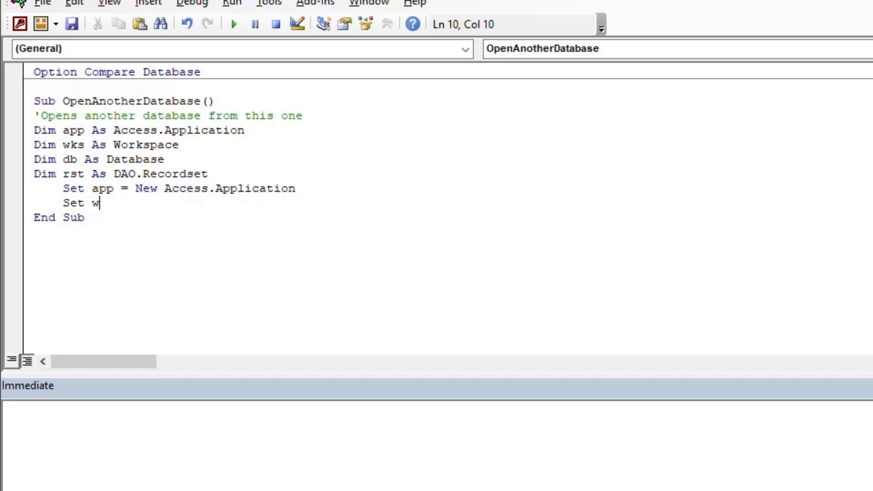
type("ks =")
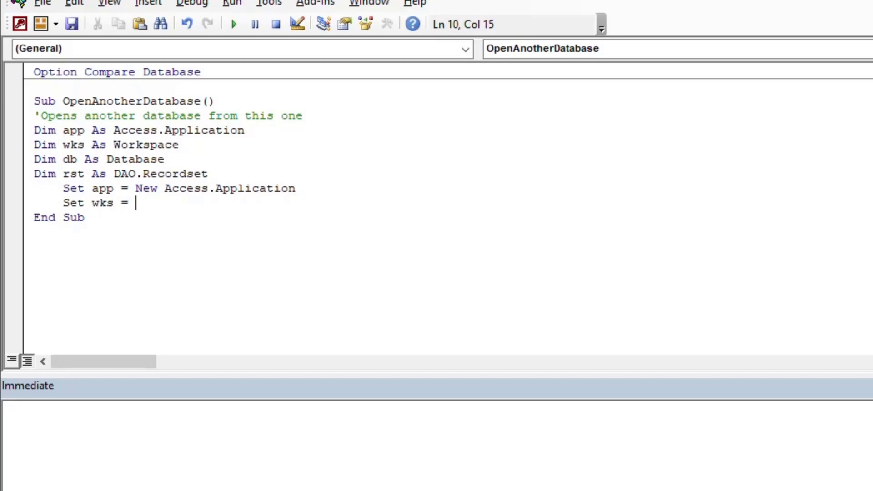
type("app.db")
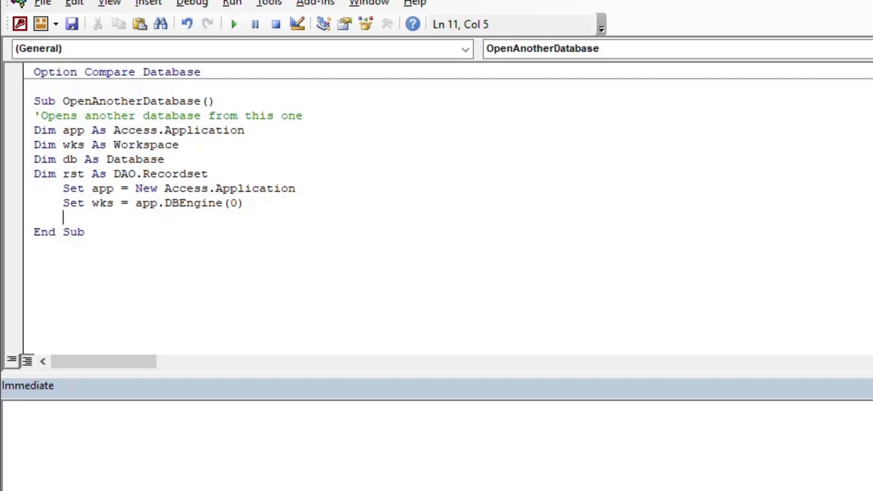
Set db = wks.OpenDatabase("C:\Dev\MORE_CANDY.accdb").
type("Set db")
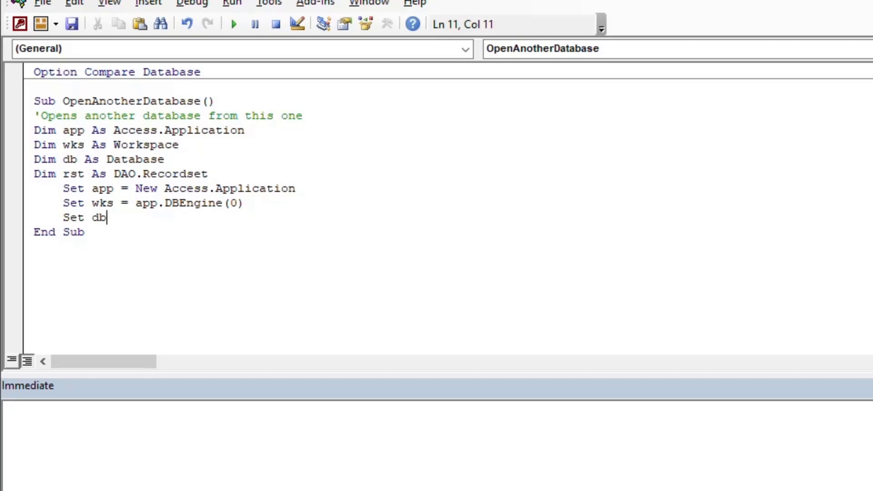
type("= wks.")
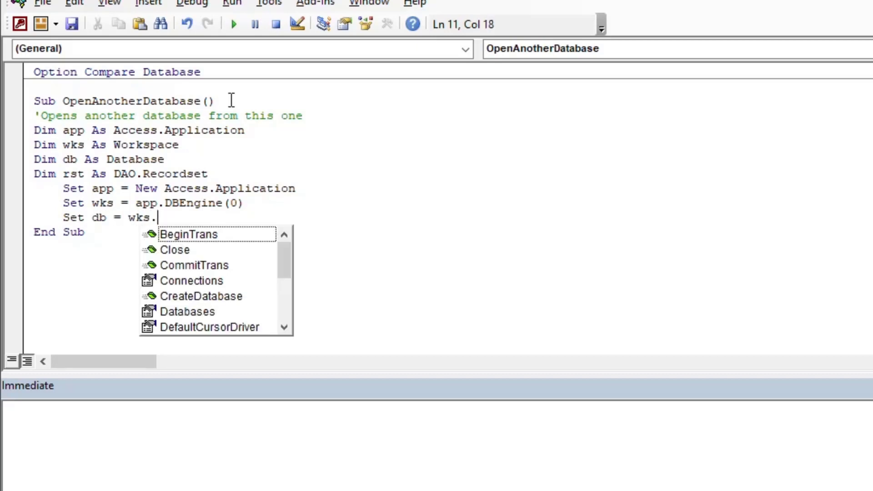
type("ope")
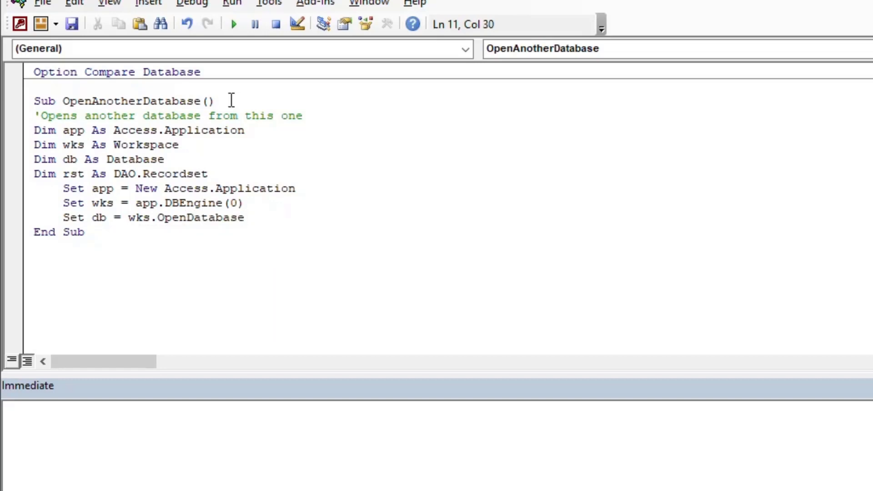
type("(\"C")
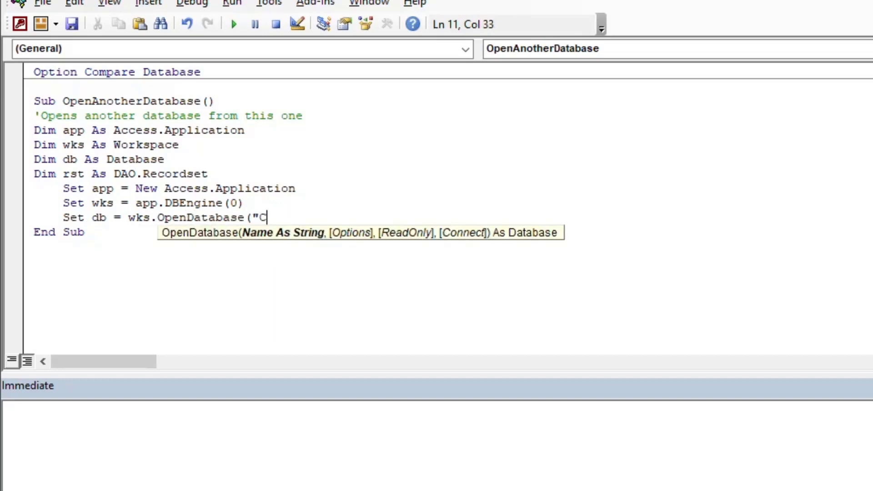
type(":\\")
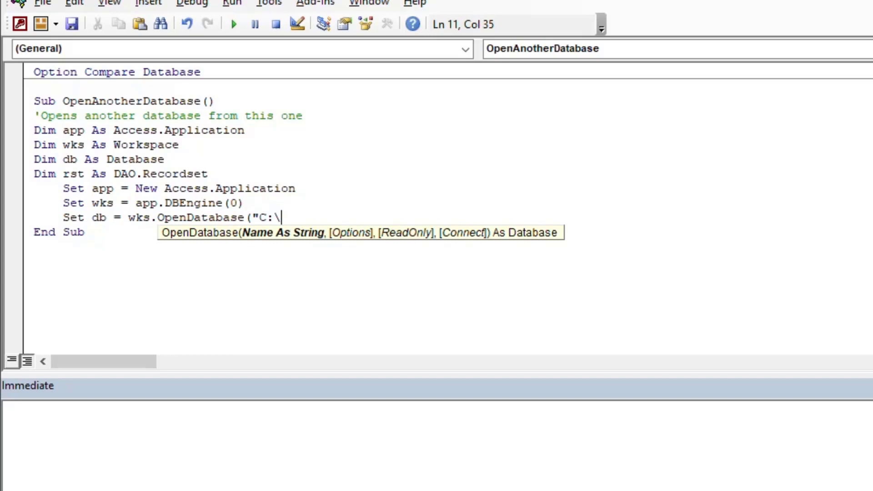
type("Dev\\")
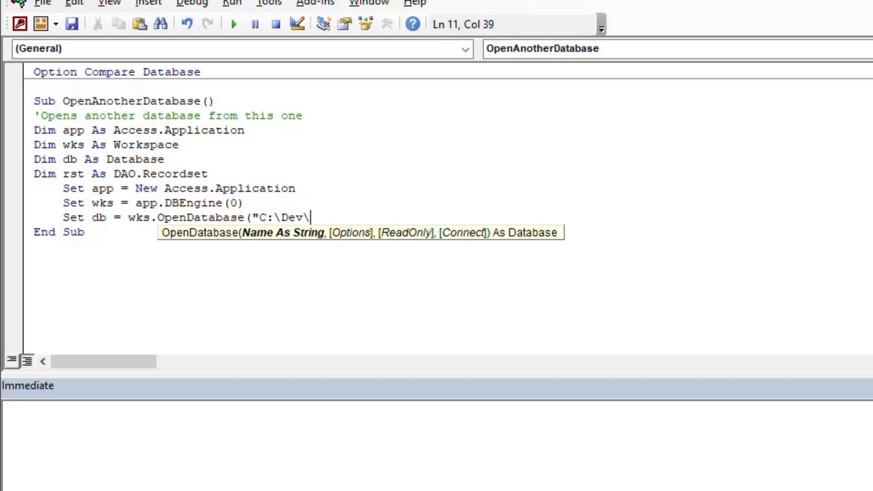
type("MORE_C")
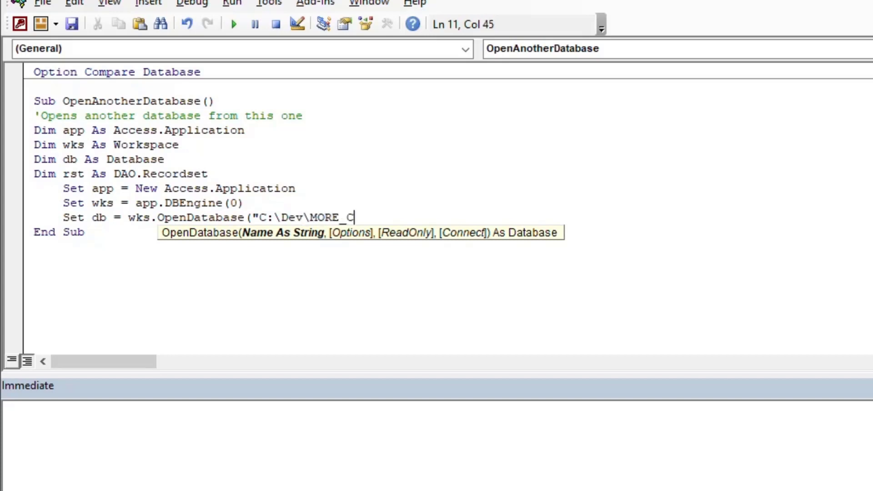
type("ANDY.a")
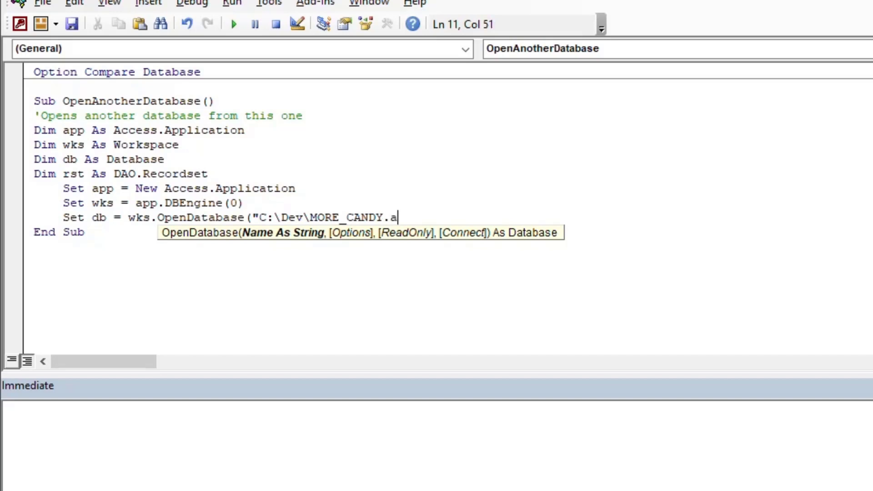
type("ccdb\"")
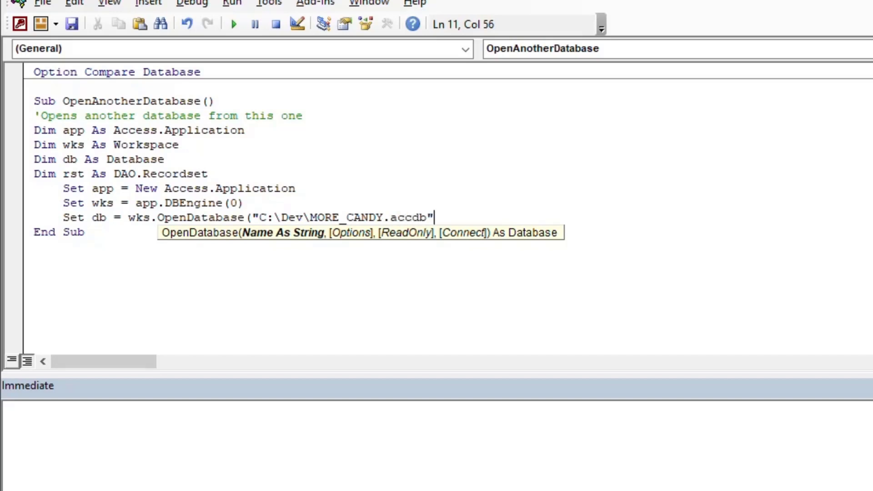
type(")")
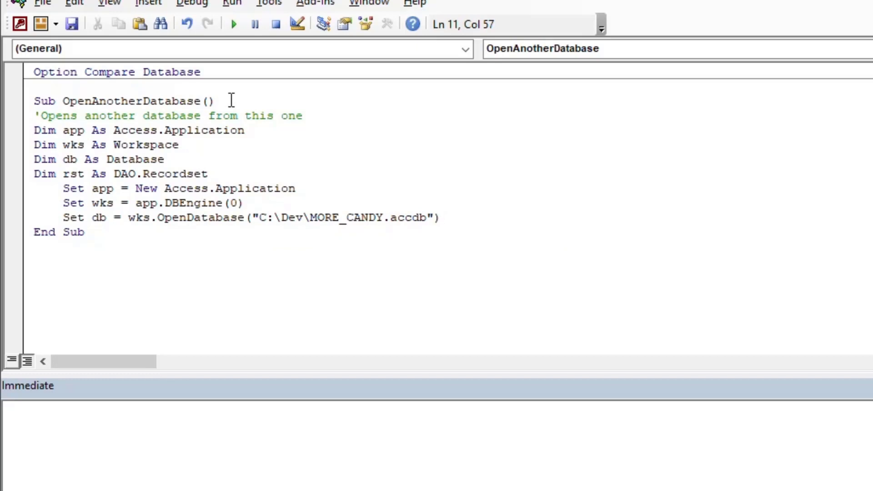
key("Return")
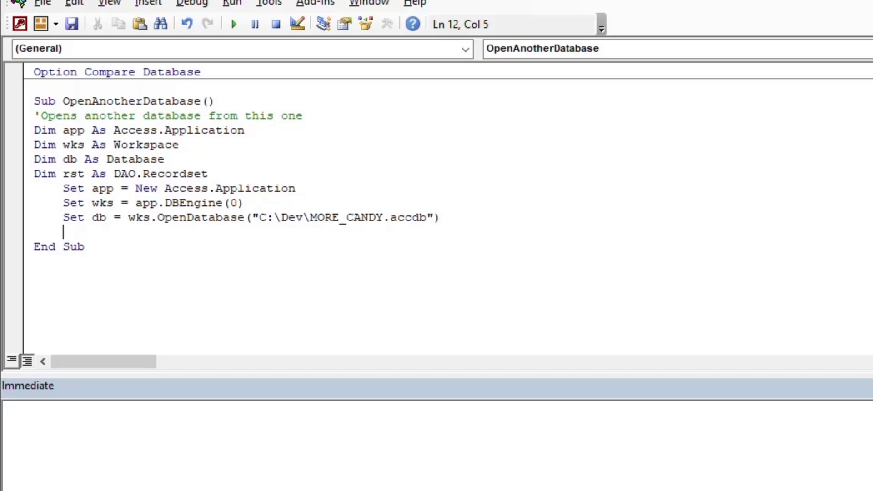
Set rst = db.OpenRecordset("MORE_CANDY", dbOpenSnapshot).
type("S")
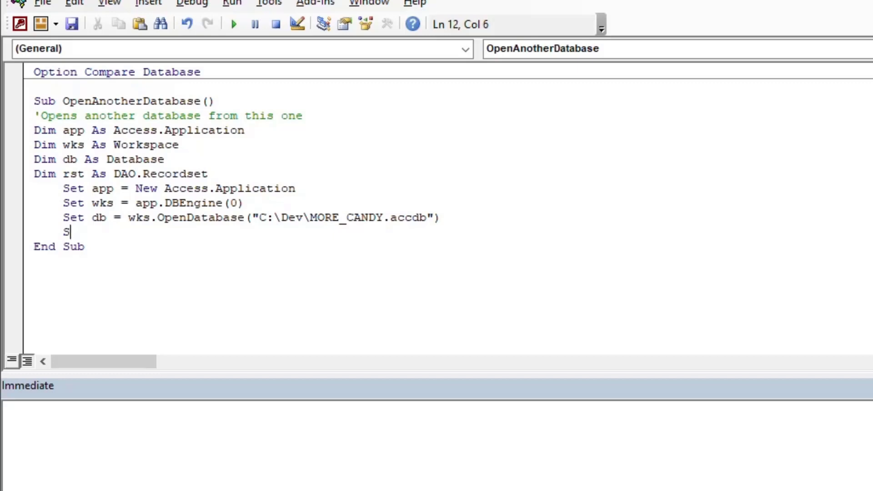
type("et rst")
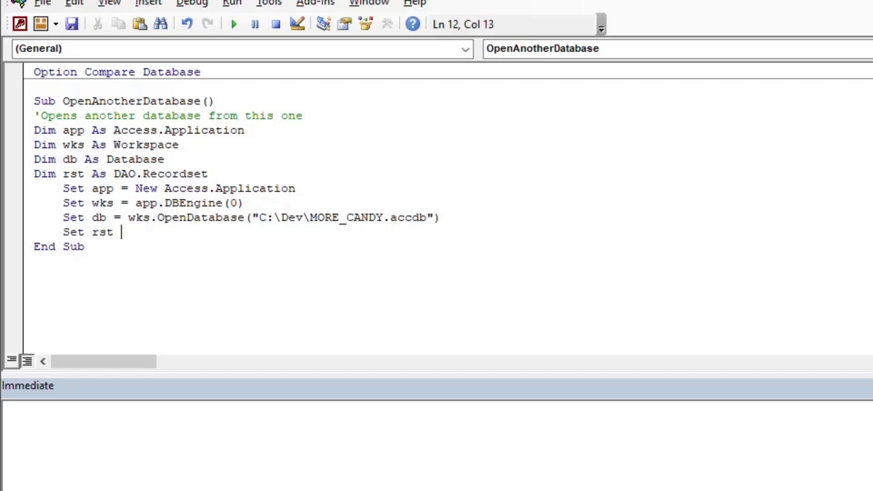
type("= db.o")
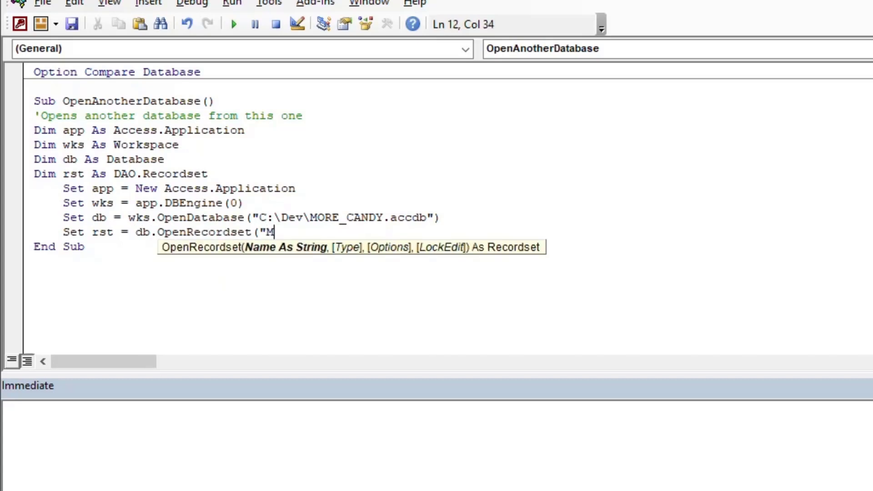
type("ORE_CANDY")
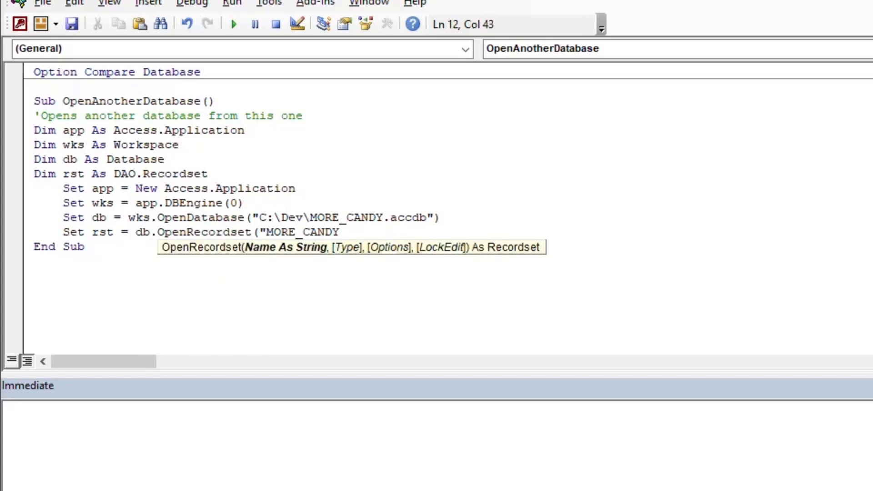
type("\")")
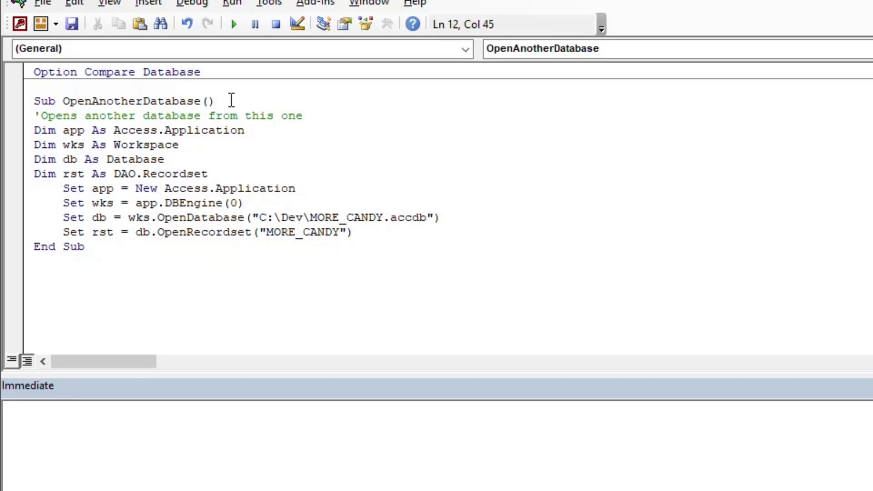
type(",")
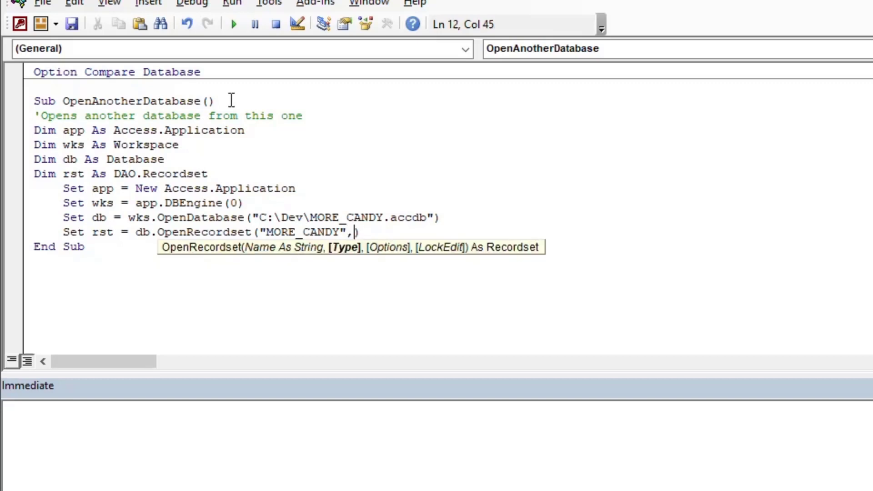
type("dbopenSnapshot")
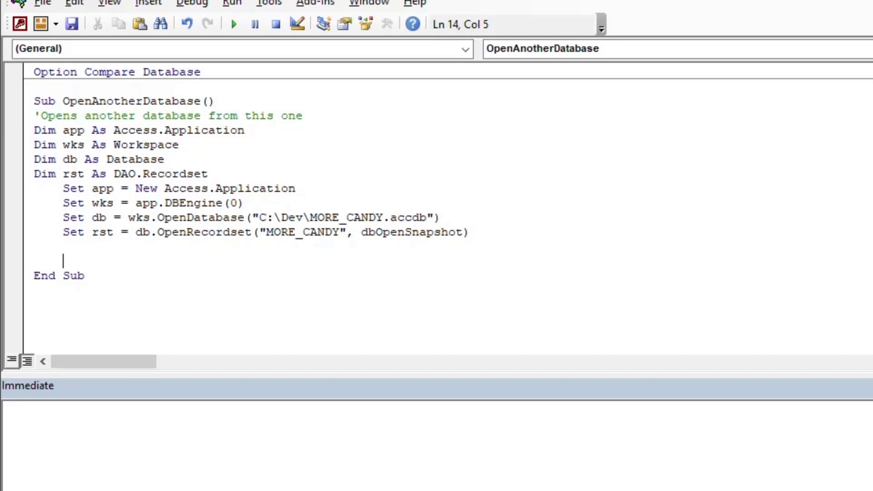
Add cleanup: rst.Close, then set rst, db and wks to Nothing.
type("rst")
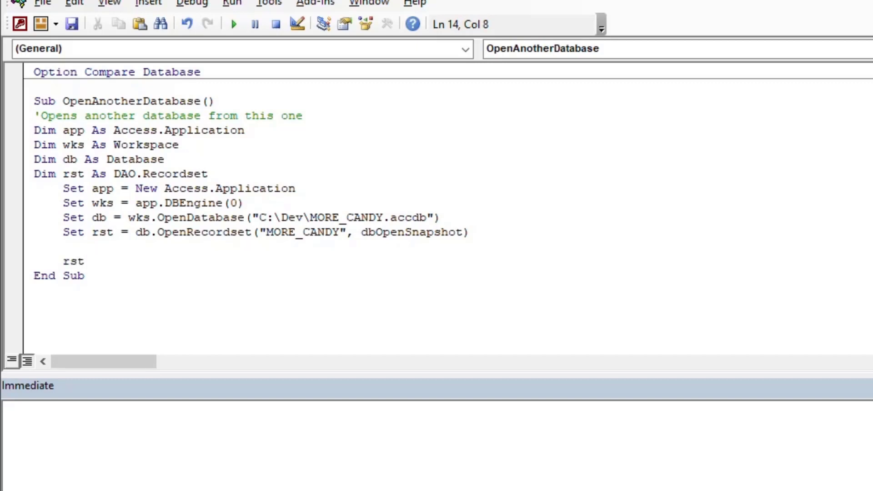
type(".Close")
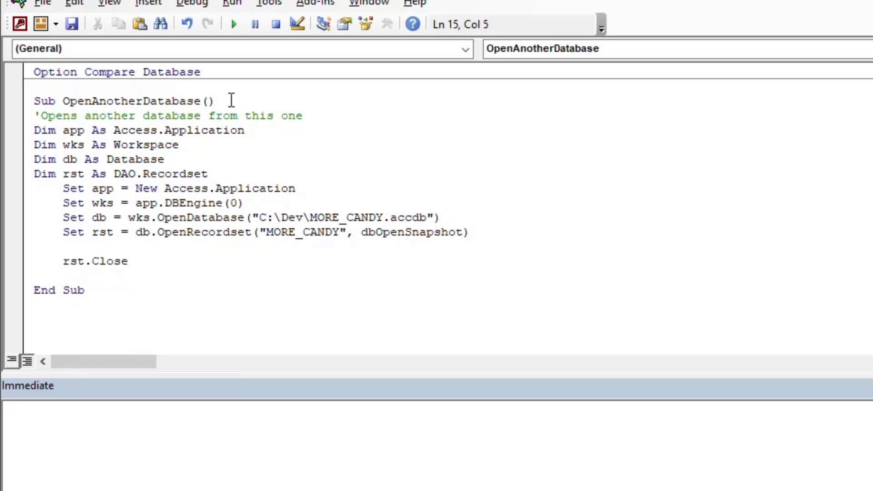
type("Set rst")
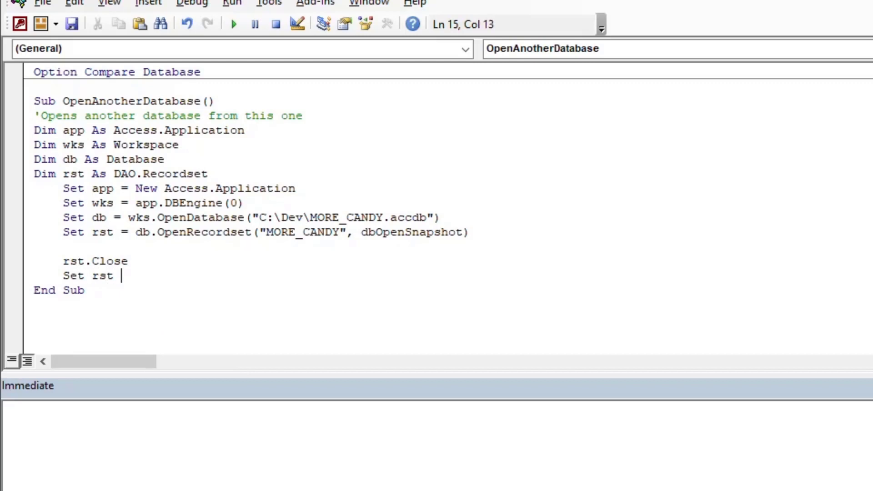
type("= Nothing")
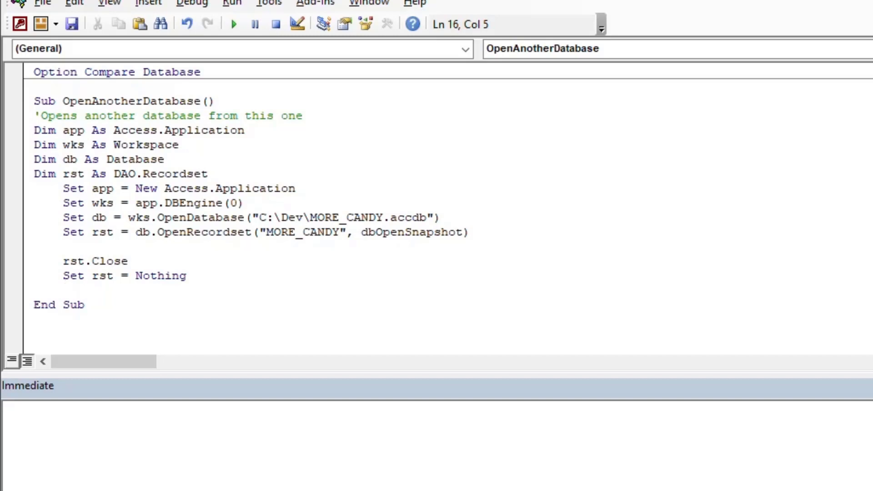
type("Set")
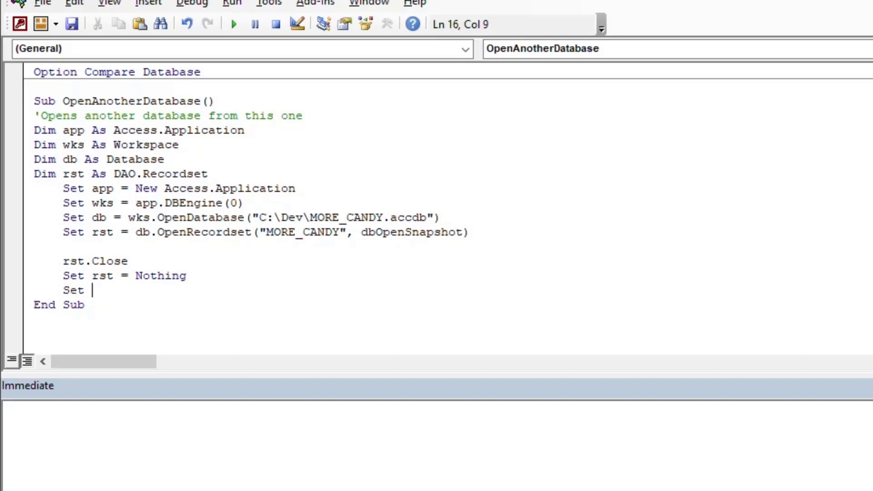
type("db = Noth")
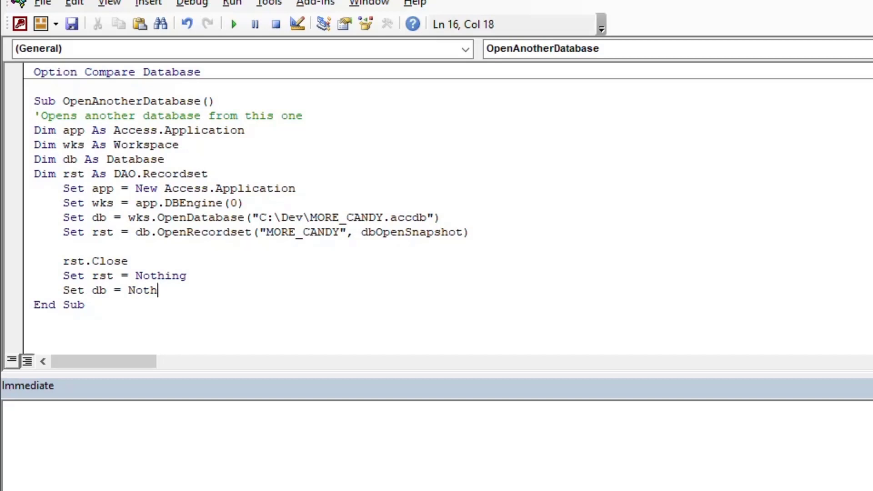
type("ing")
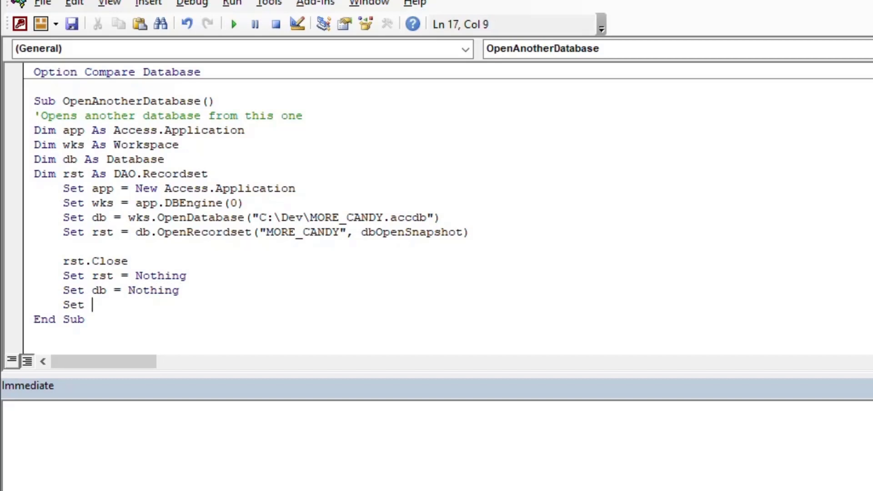
type("wks =")
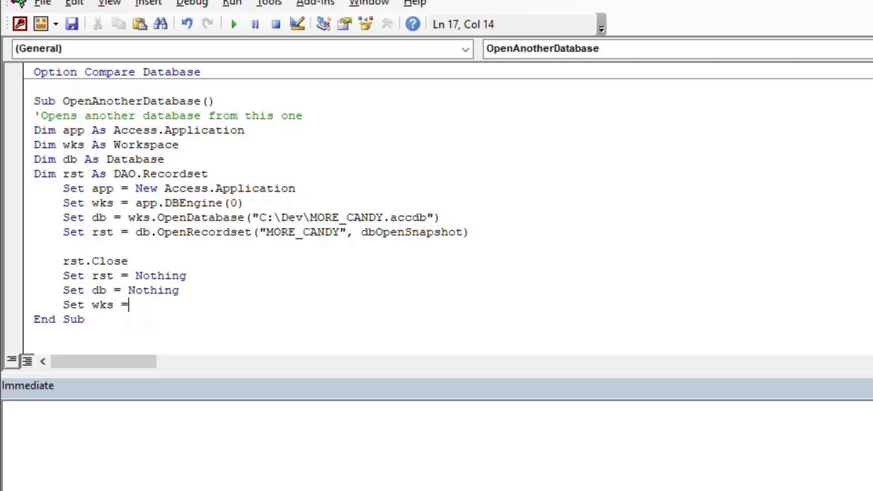
type("Noht")
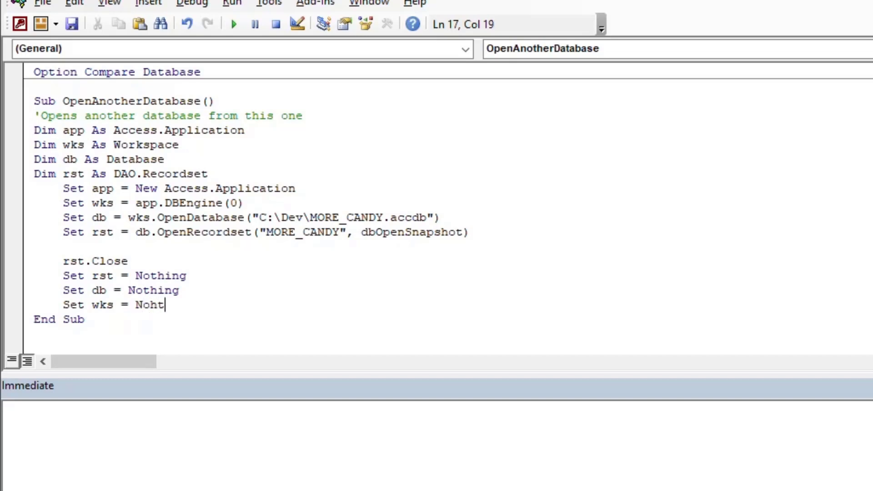
key("Return")
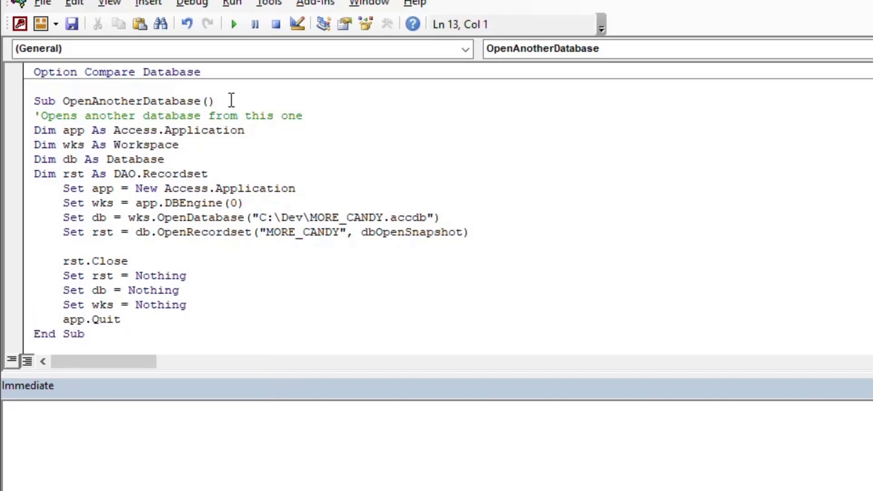
Add Do Until rst.EOF ... Loop with rst.MoveNext and a 'remember this or it goes forever!' comment.
left_click(63, 246)
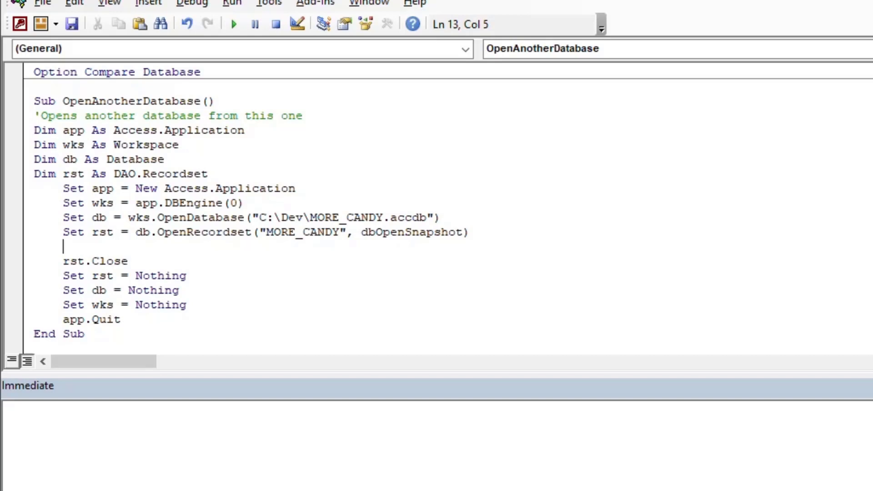
type("Do Until rst")
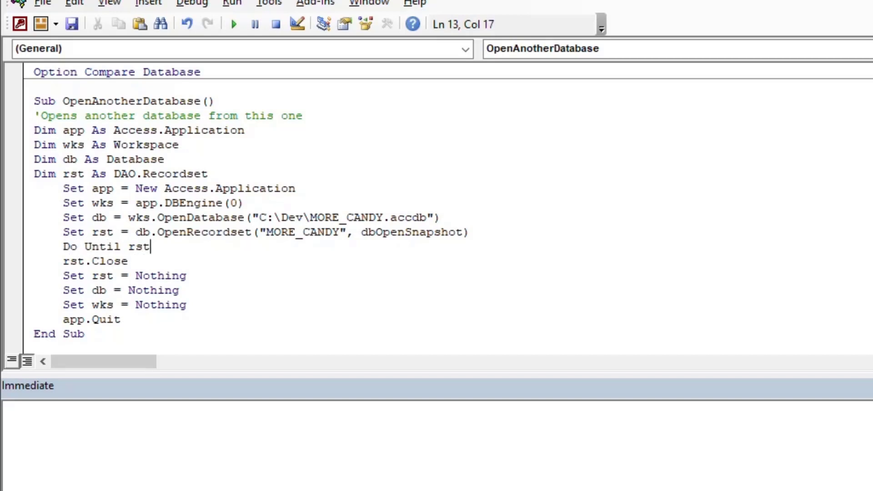
type(".EOF")
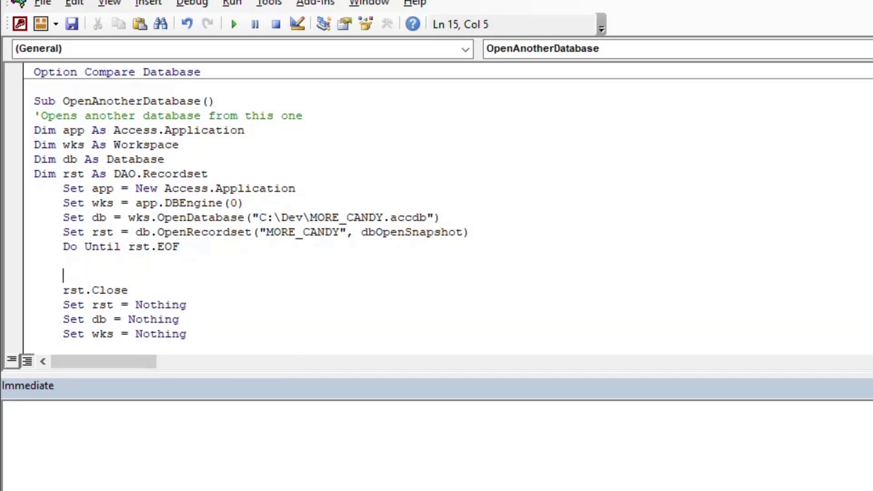
type("Loop")
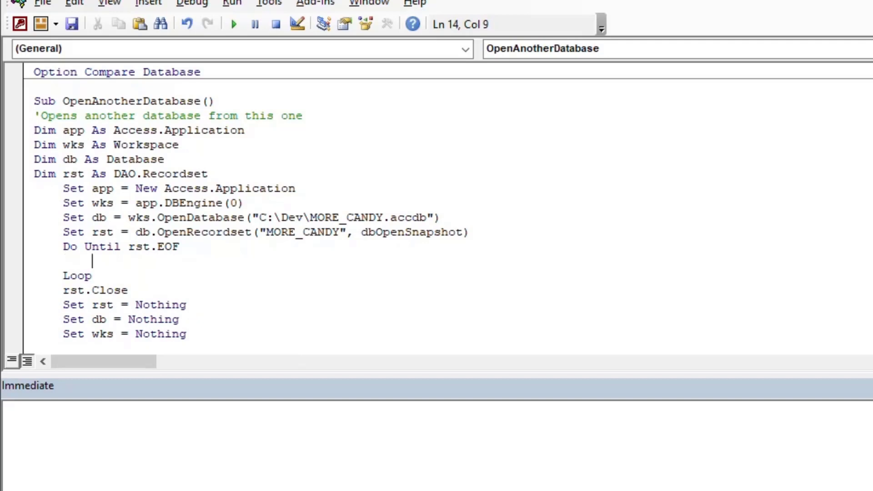
type("rst.MoveNext")
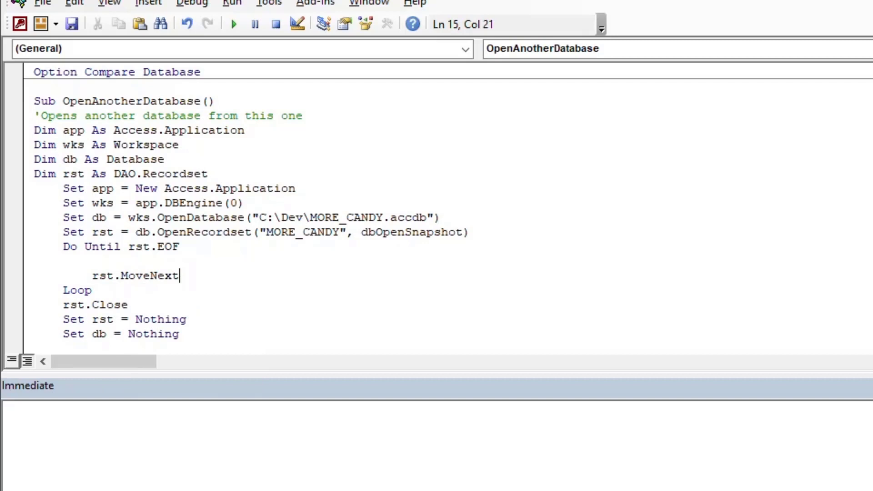
type("'remember t")
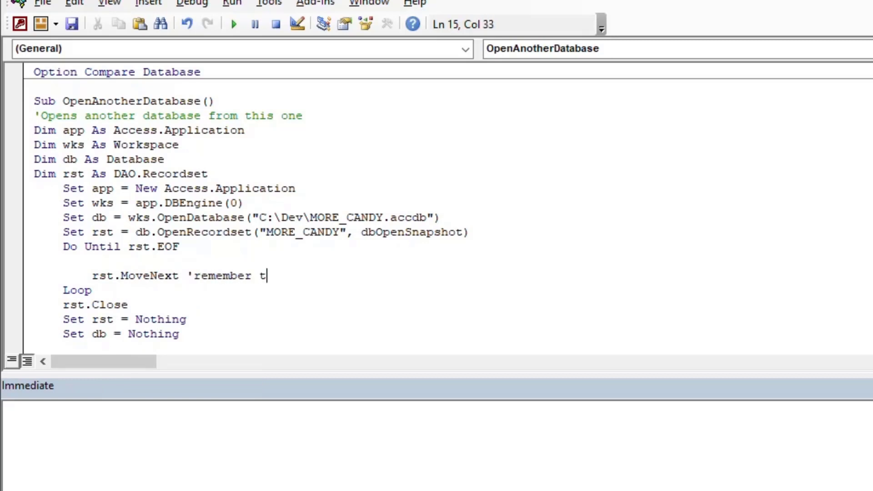
type("his or it goe")
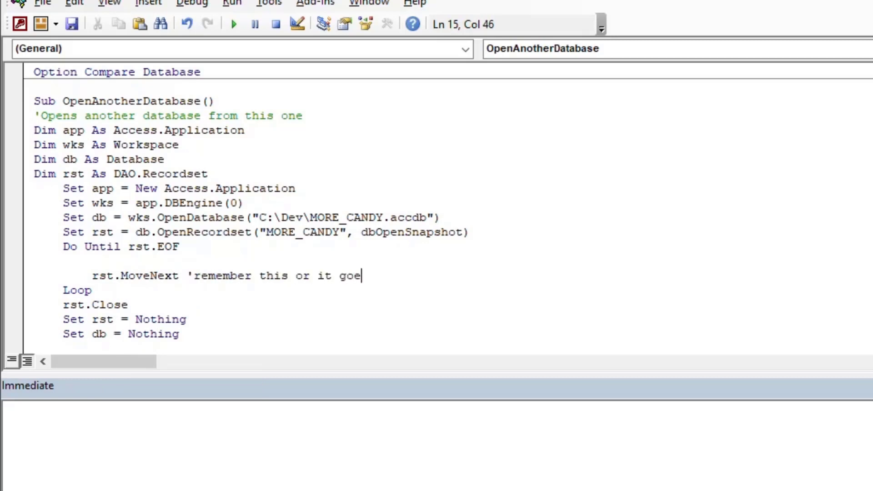
type("s forever!")
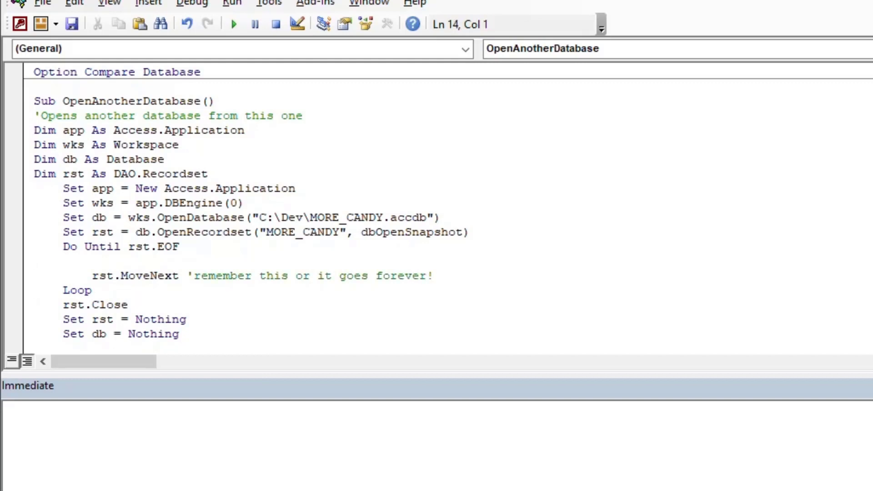
Inside the loop, add Debug.Print rst!CandyName.
left_click(34, 261)
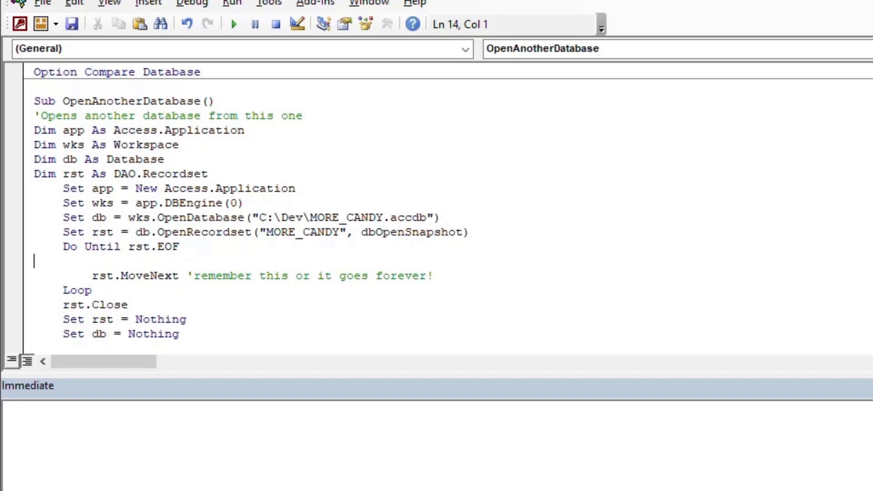
type("D")
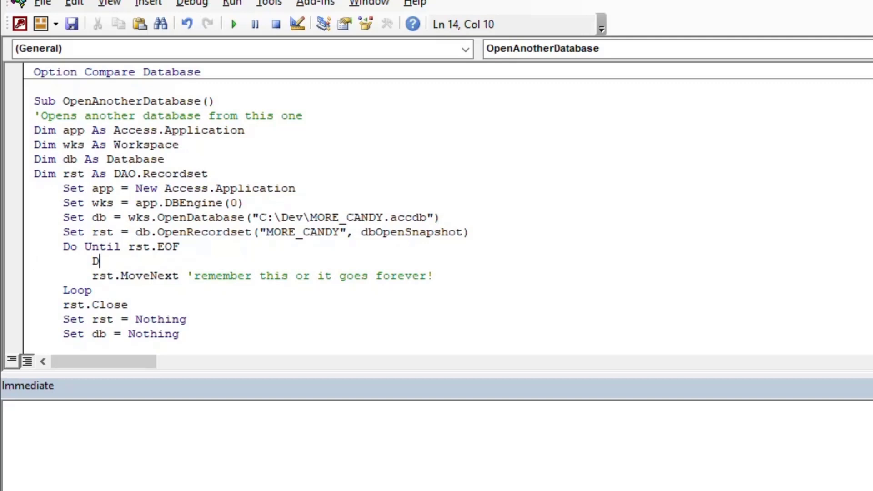
type("ebug.Pri")
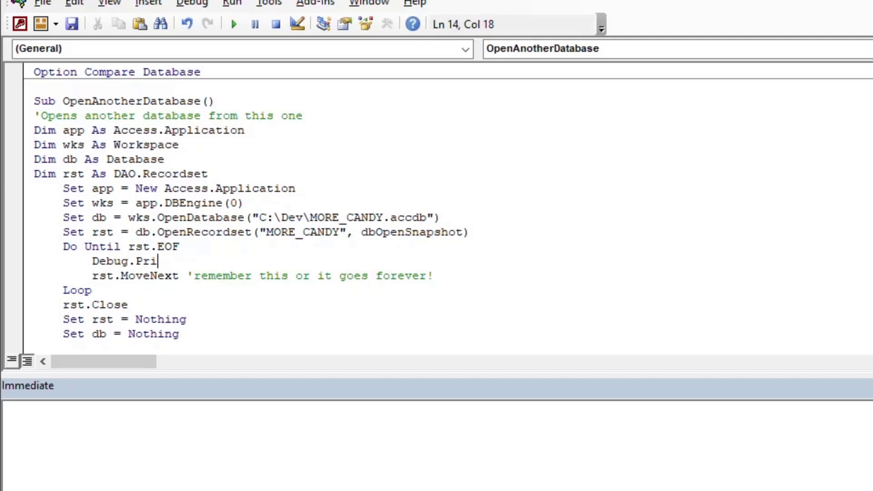
type("nt rst")
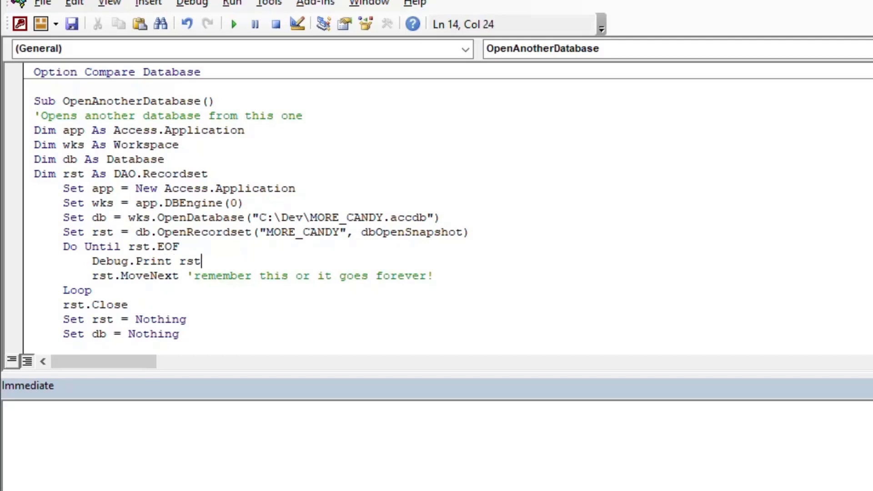
type("!Candy")
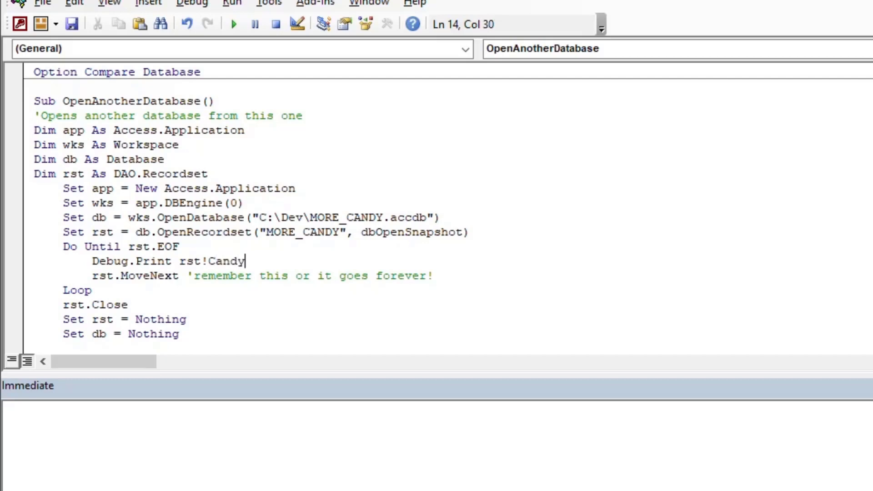
type("Name")
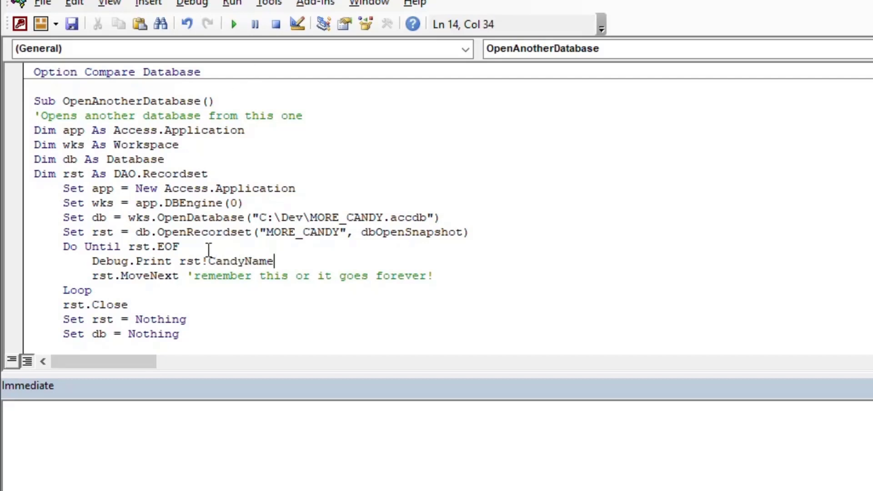
scroll("down", 3)
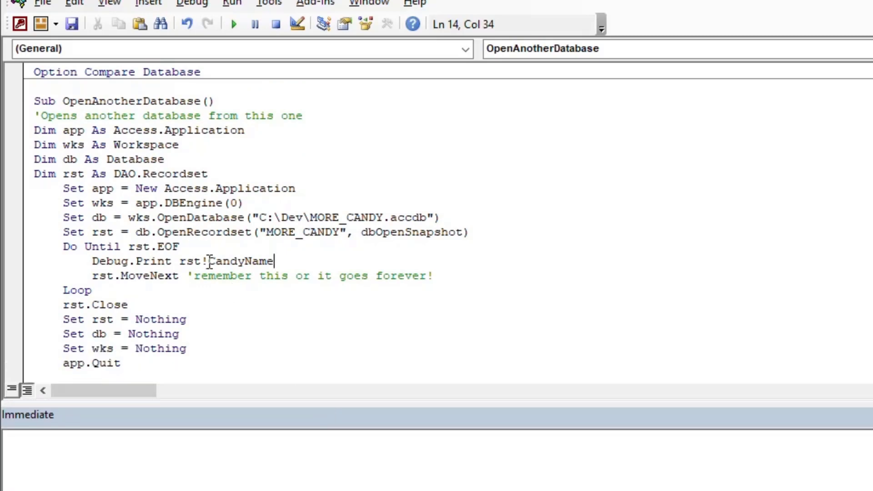
mouse_move(156, 229)
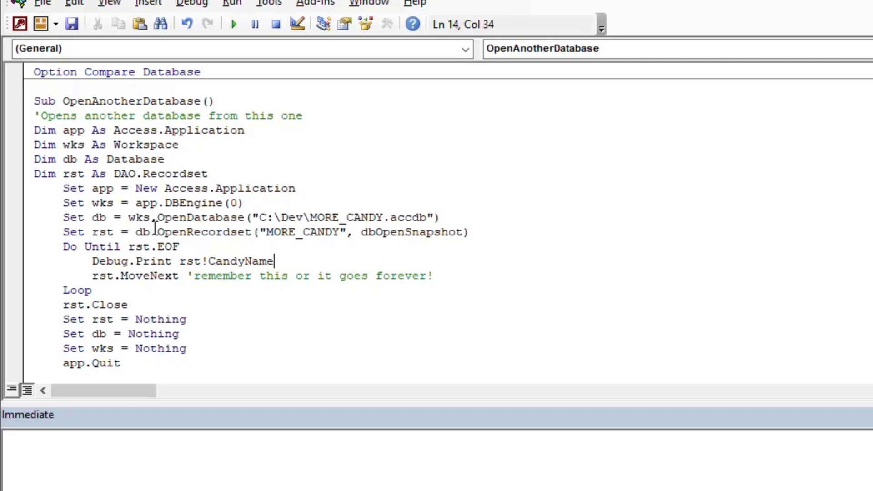
Review the db, MORE_CANDY path, app, rst.Close and app.Quit lines by highlighting them.
double_click(101, 232)
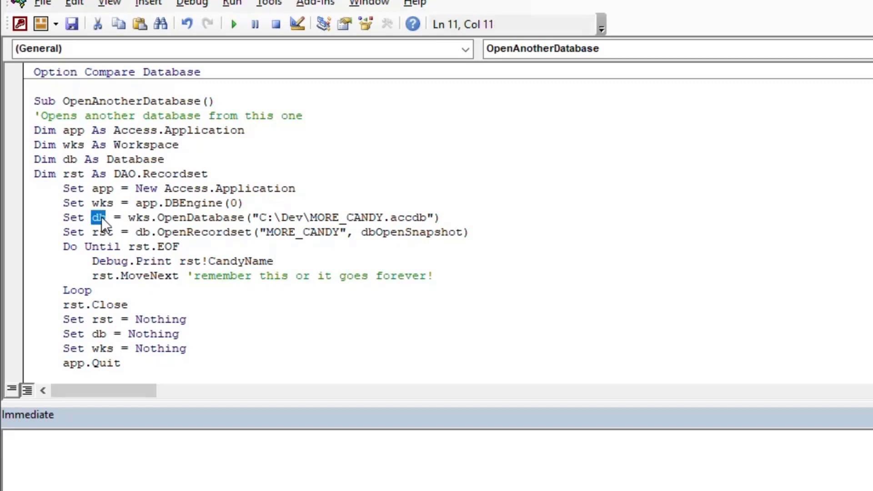
double_click(344, 217)
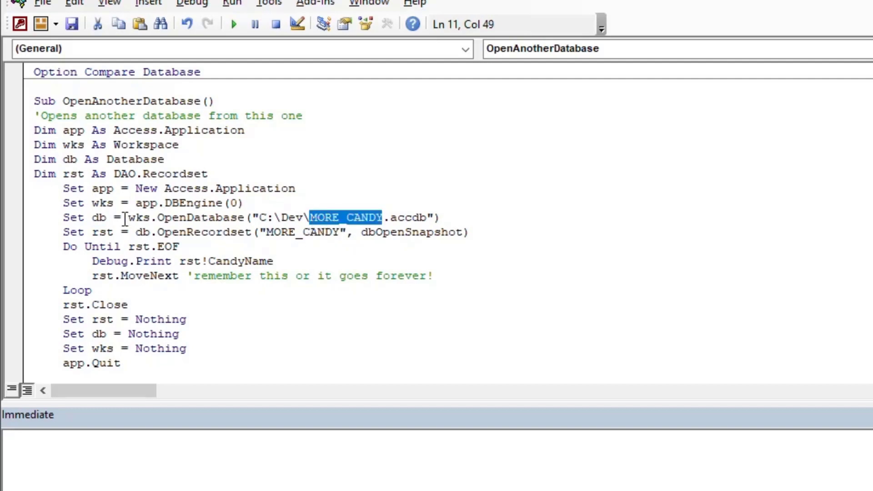
double_click(102, 202)
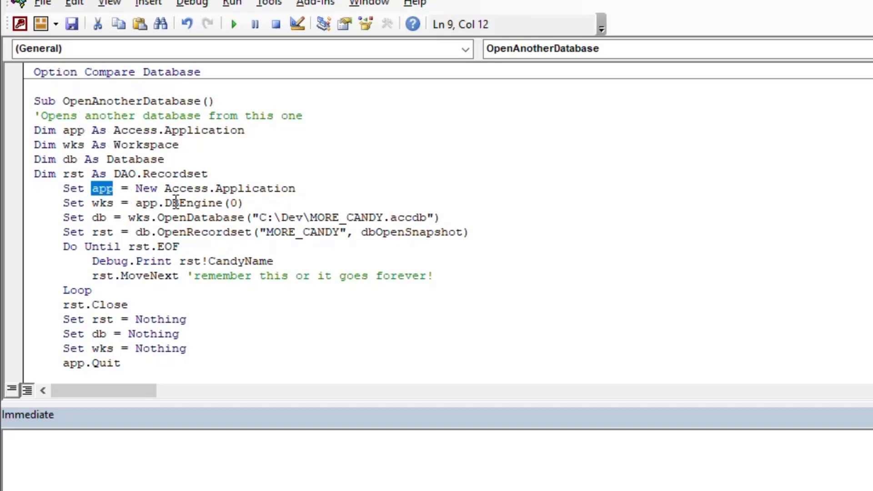
left_click(179, 246)
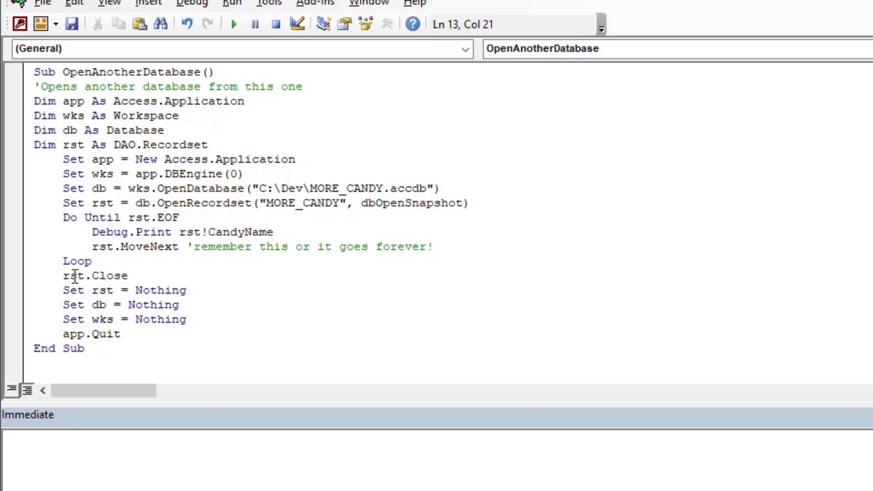
double_click(73, 275)
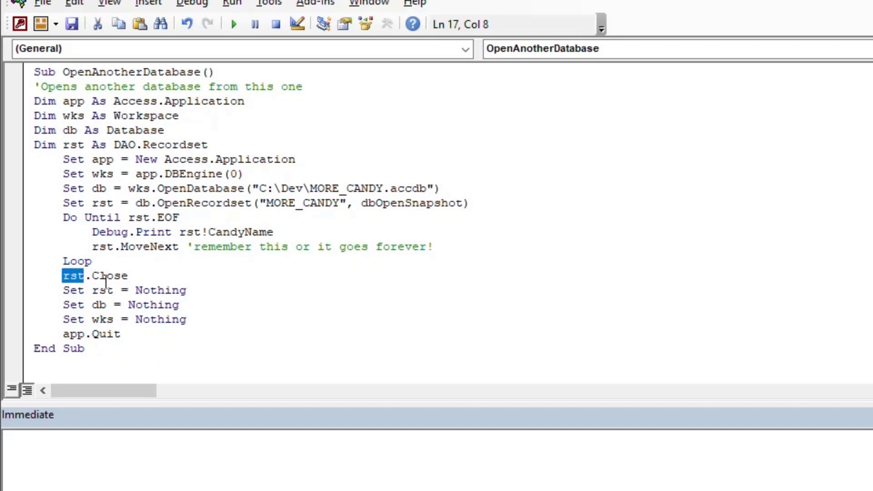
double_click(110, 274)
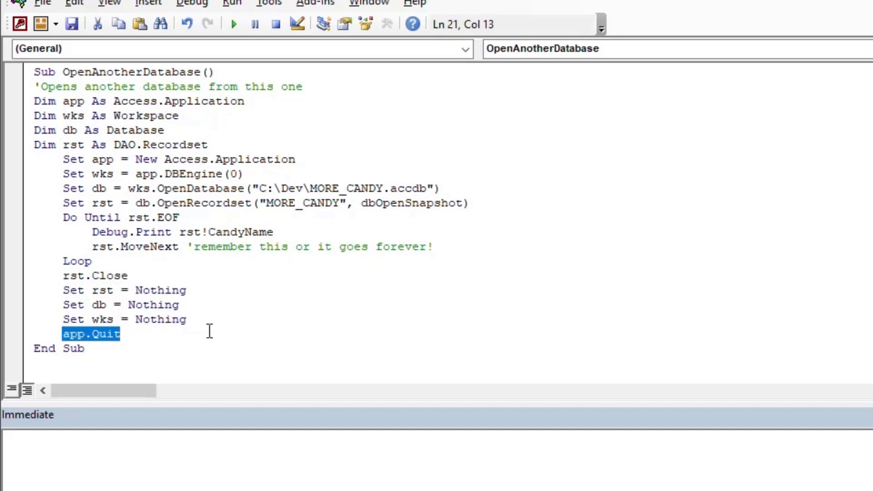
mouse_move(214, 332)
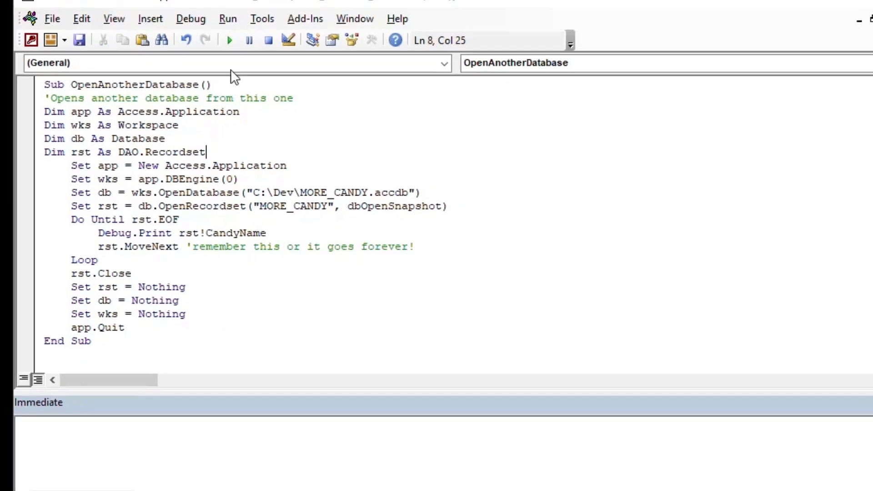
Run OpenAnotherDatabase so Red and Spicy, Mint Toffee and Dark Chocolate print to the Immediate window.
left_click(228, 39)
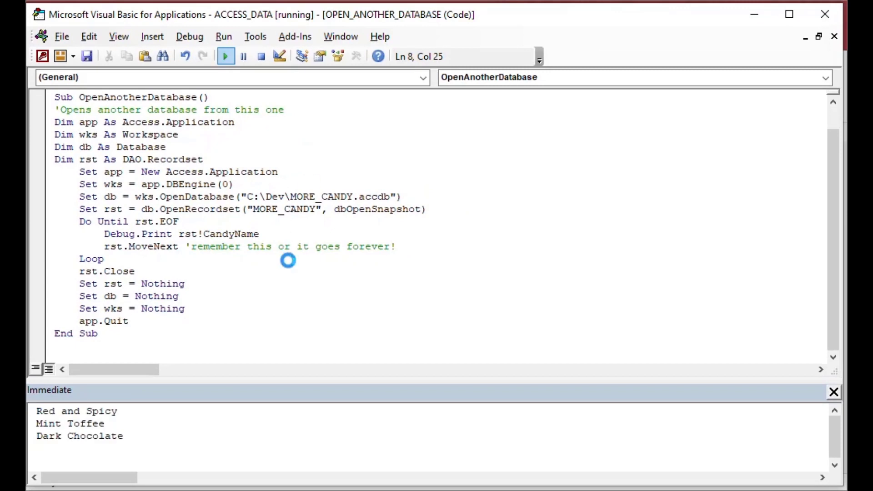